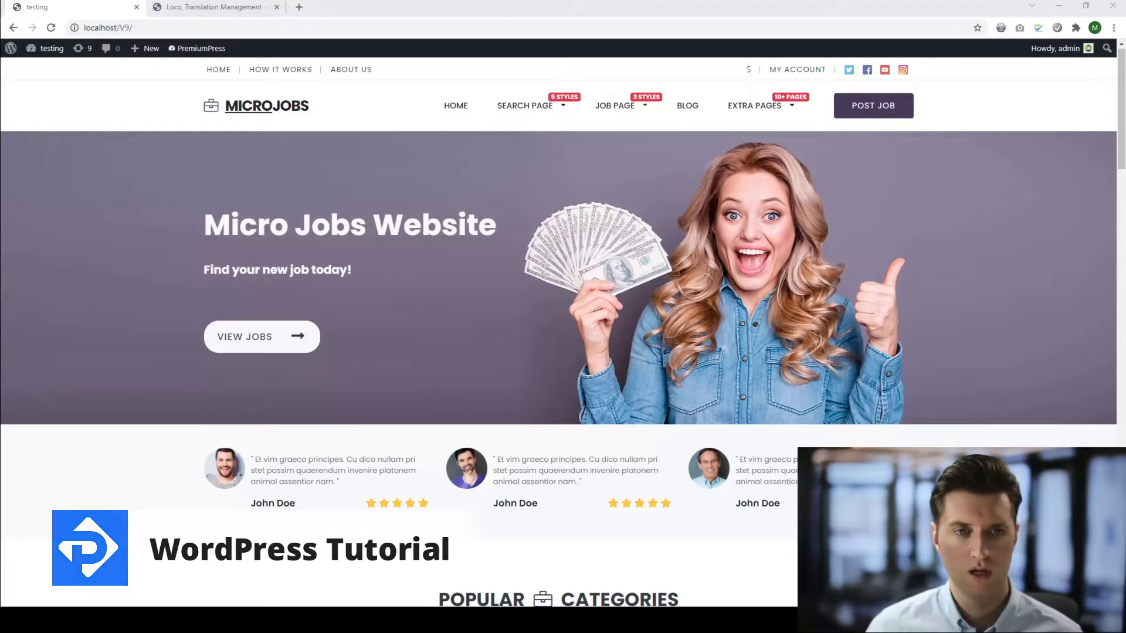
{"action": "mouse_move", "coordinate": [327, 343]}
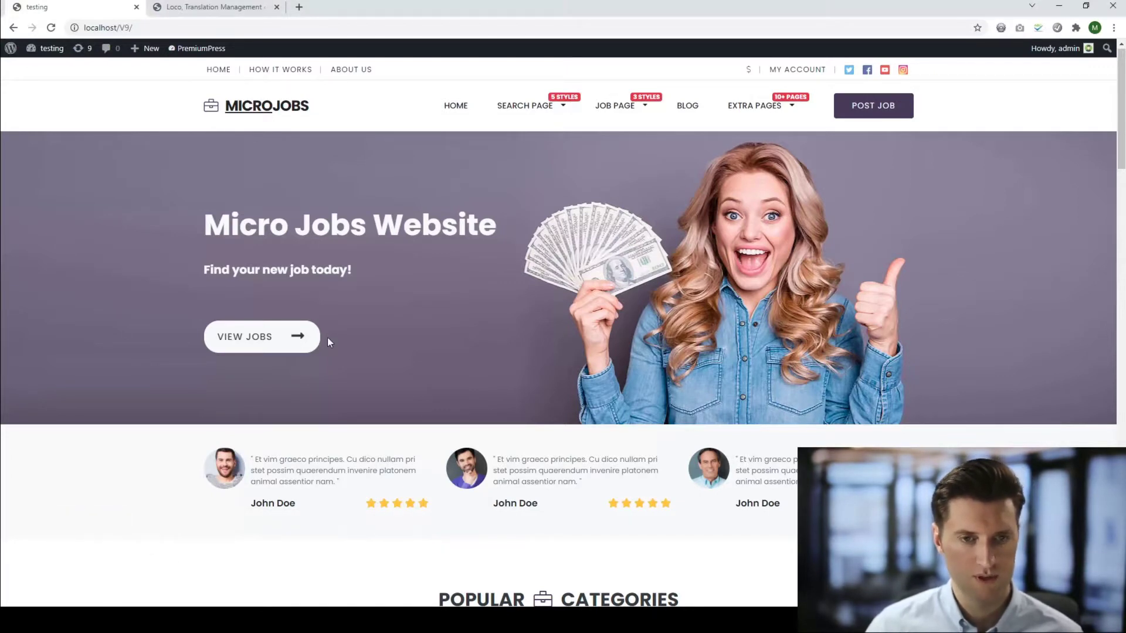
{"action": "mouse_move", "coordinate": [349, 328]}
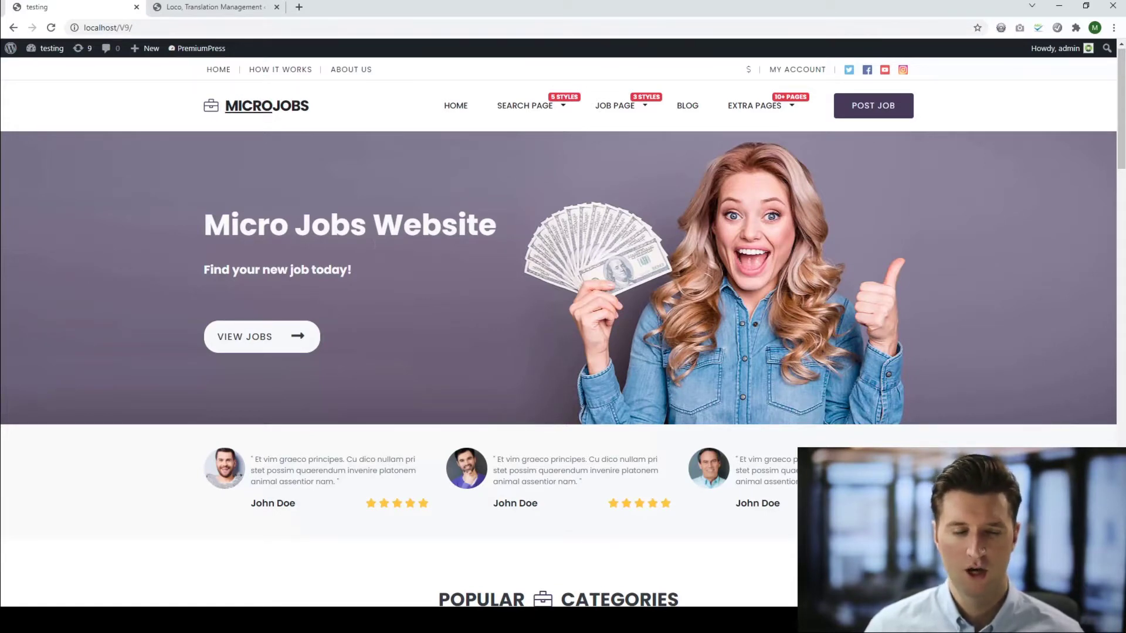
{"action": "mouse_move", "coordinate": [313, 169]}
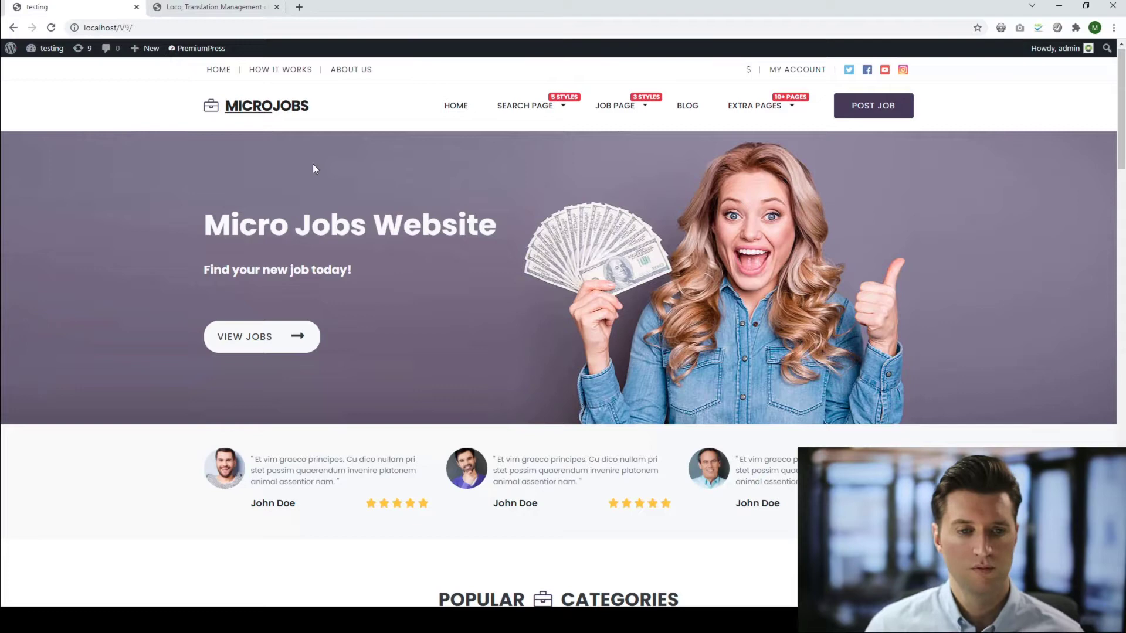
- Scroll the page and head to the WordPress admin dashboard
{"action": "scroll", "scroll_direction": "down", "scroll_amount": 3}
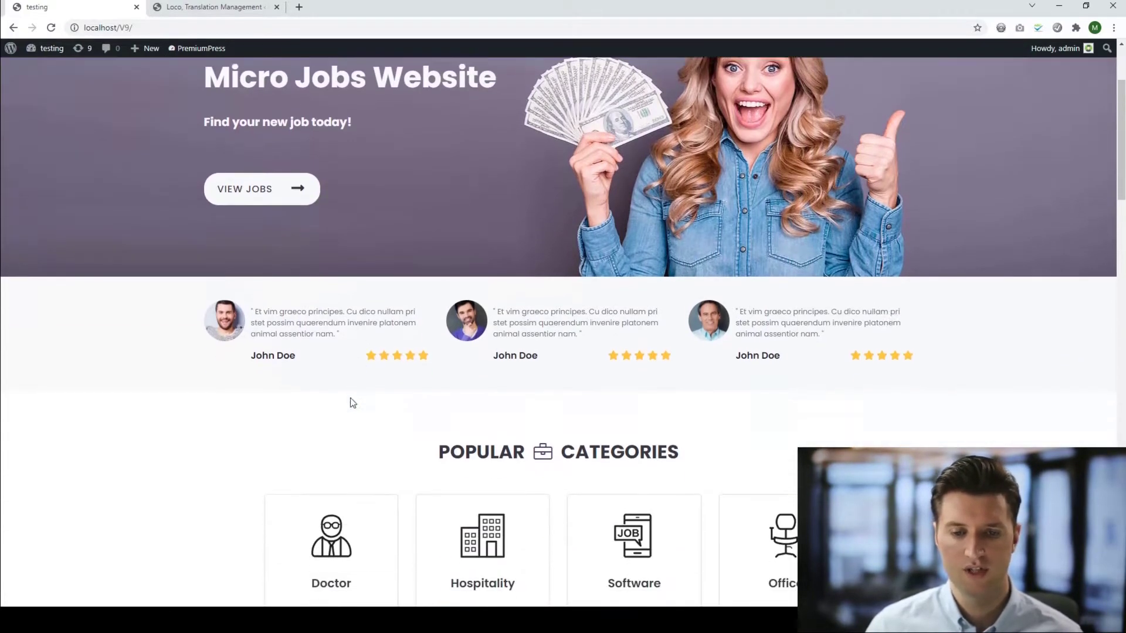
{"action": "scroll", "scroll_direction": "down", "scroll_amount": 3}
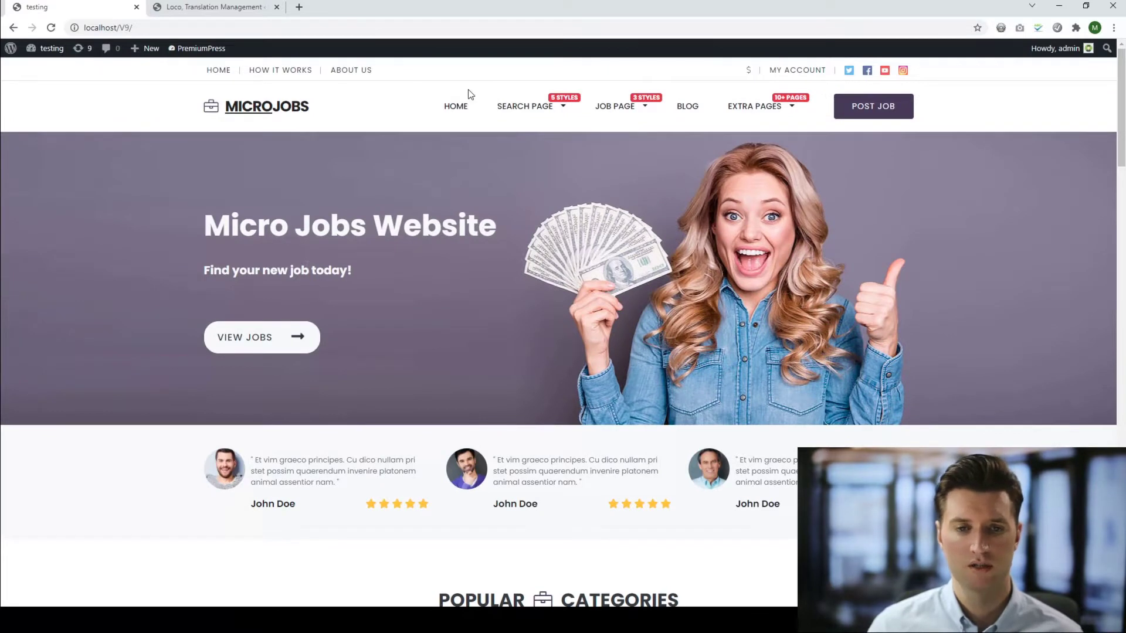
{"action": "mouse_move", "coordinate": [682, 122]}
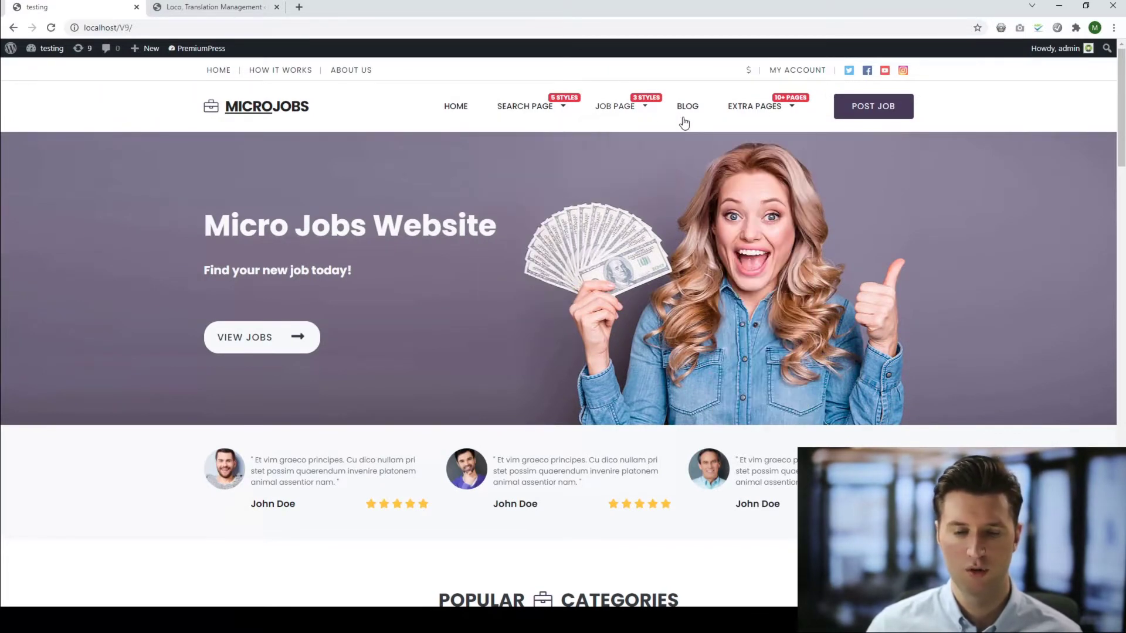
{"action": "left_click", "coordinate": [754, 106]}
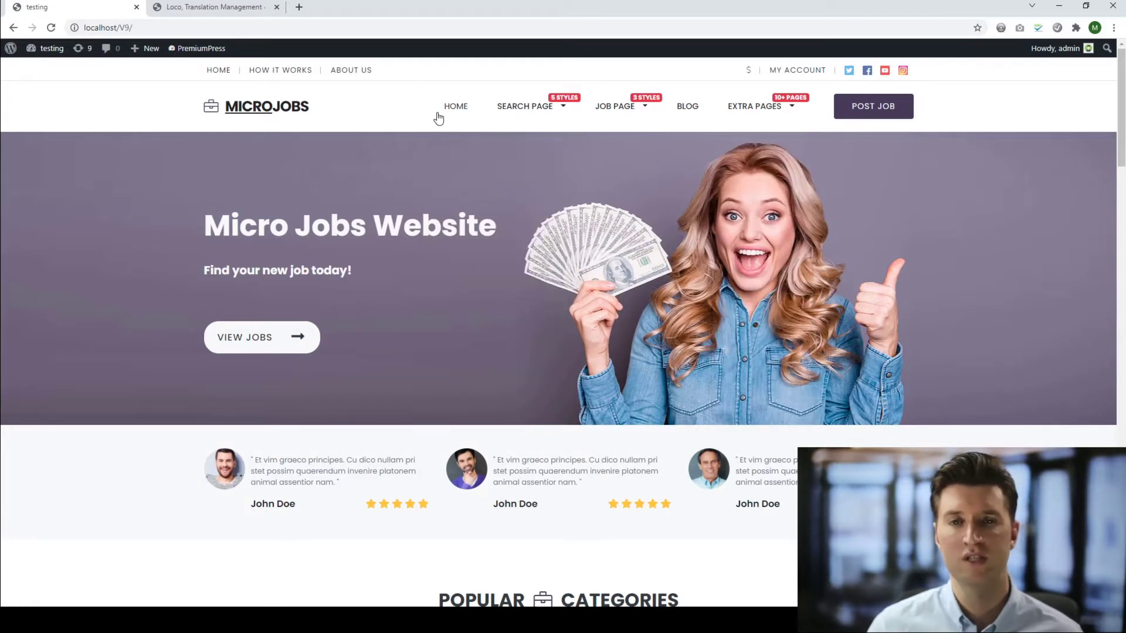
{"action": "mouse_move", "coordinate": [399, 114]}
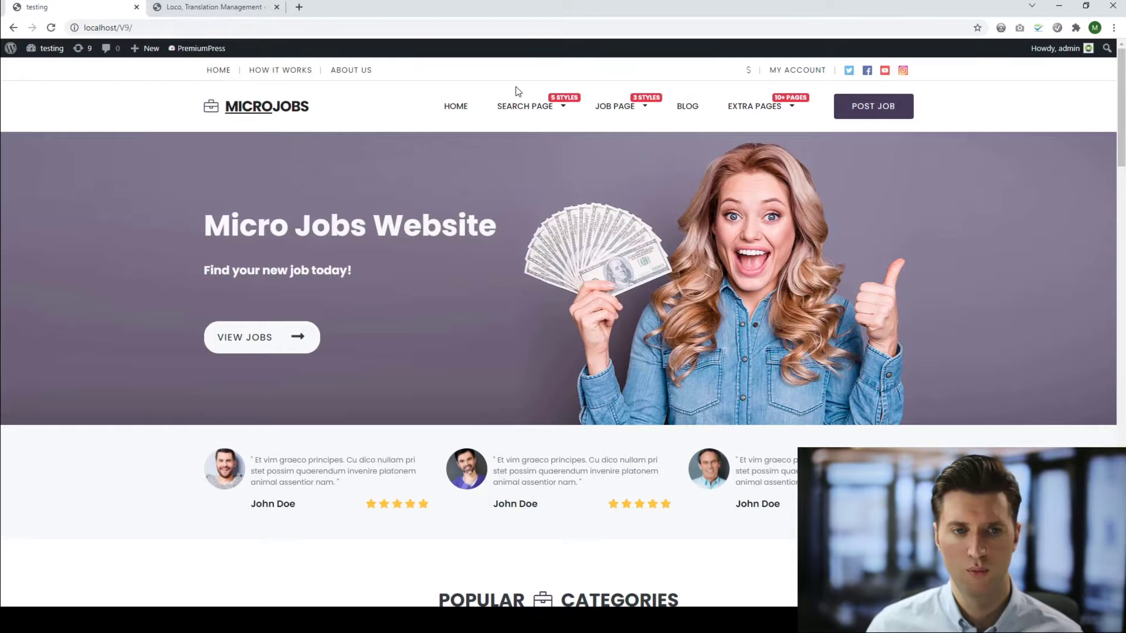
{"action": "left_click", "coordinate": [797, 69]}
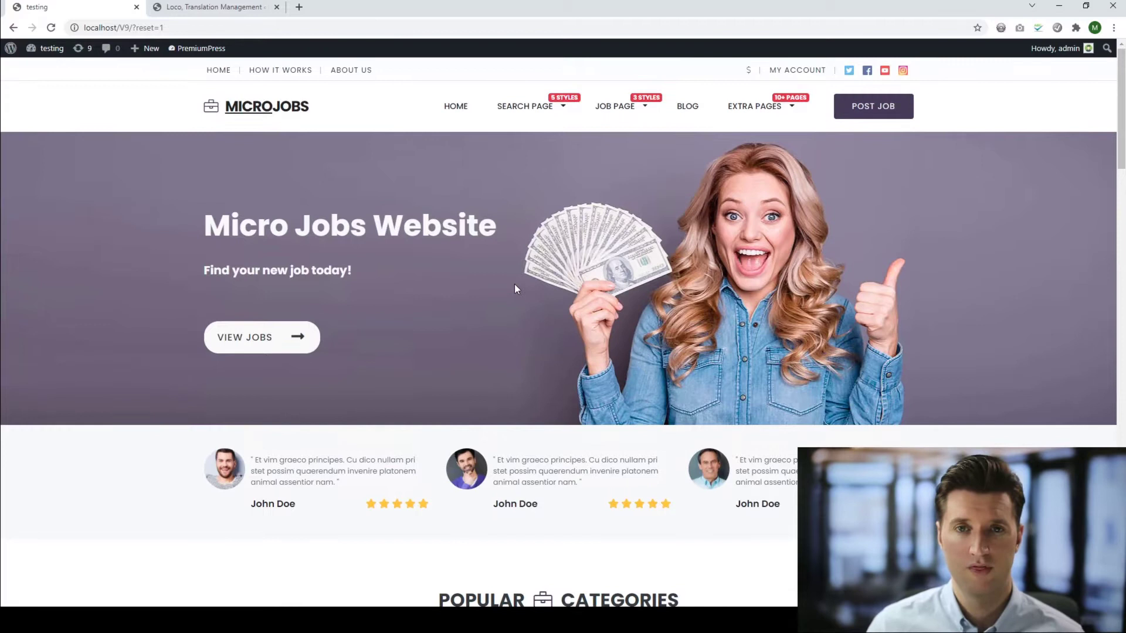
{"action": "mouse_move", "coordinate": [398, 195]}
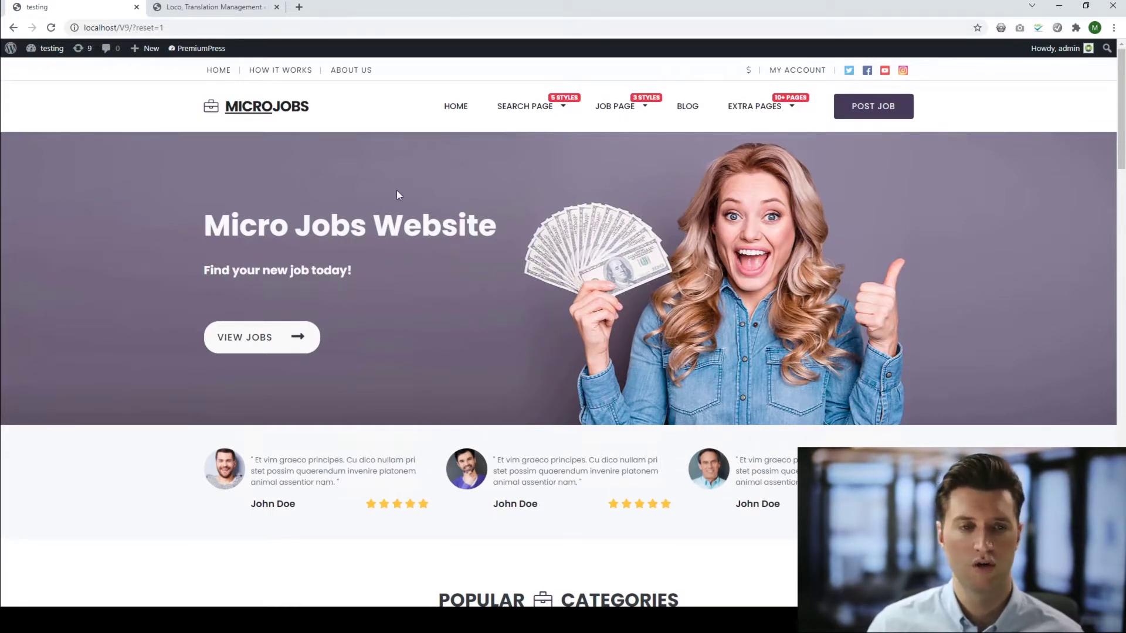
- From the Dashboard, open PremiumPress's recommended Plugins page listing Loco Translate
{"action": "left_click", "coordinate": [797, 70]}
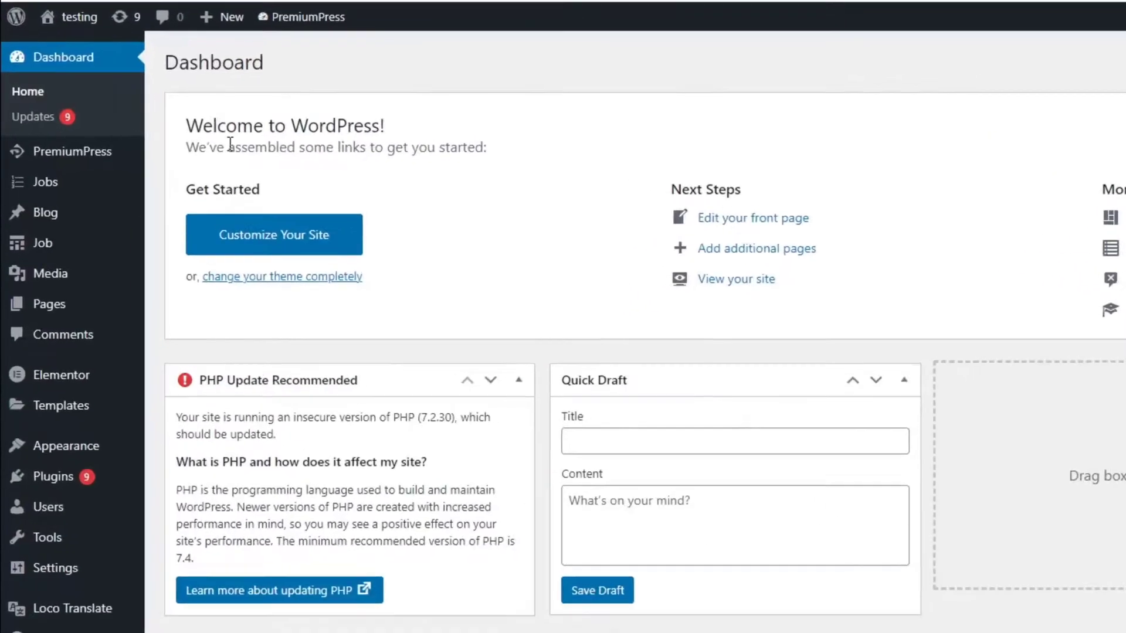
{"action": "left_click", "coordinate": [78, 151]}
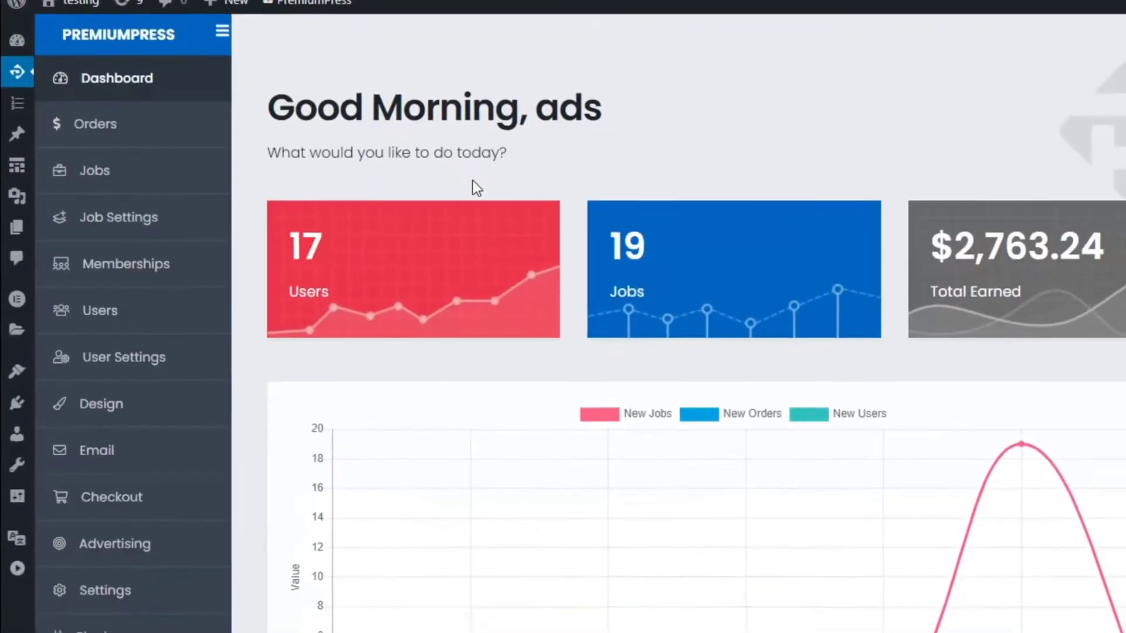
{"action": "left_click", "coordinate": [85, 469]}
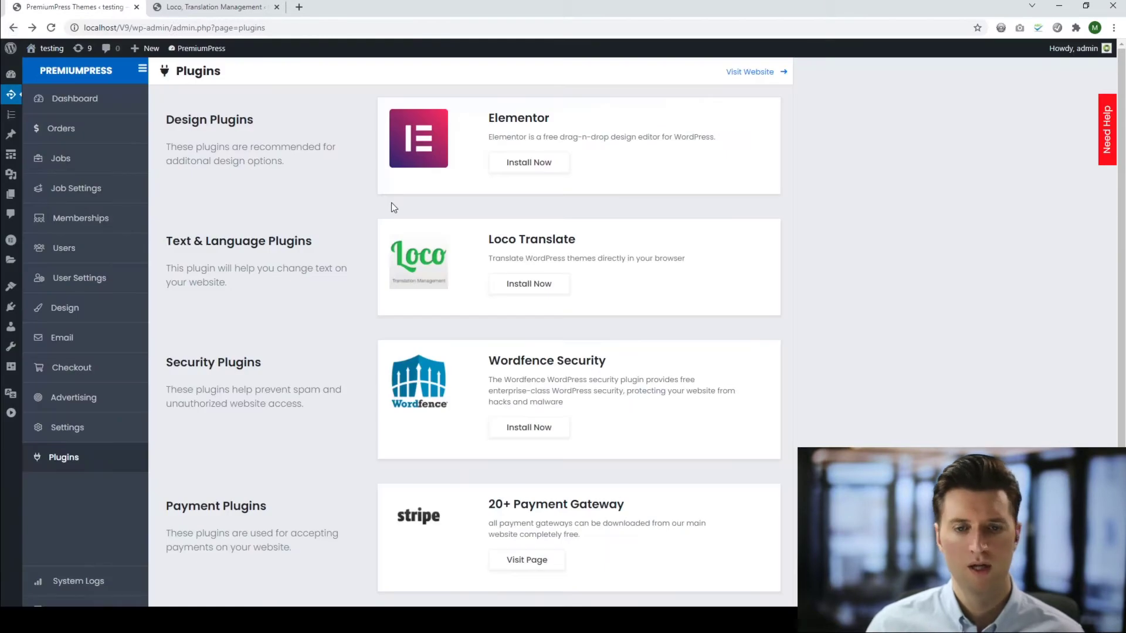
{"action": "mouse_move", "coordinate": [332, 240]}
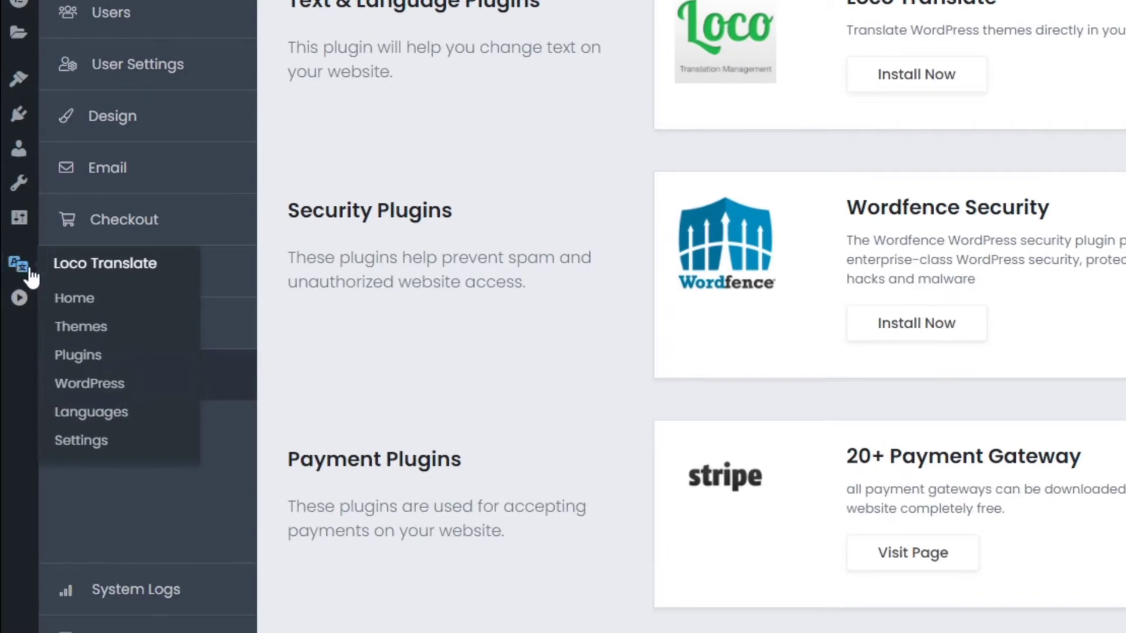
- Set Loco Translate's 'Skip PHP files larger than' limit to 9999K and save
{"action": "left_click", "coordinate": [73, 298]}
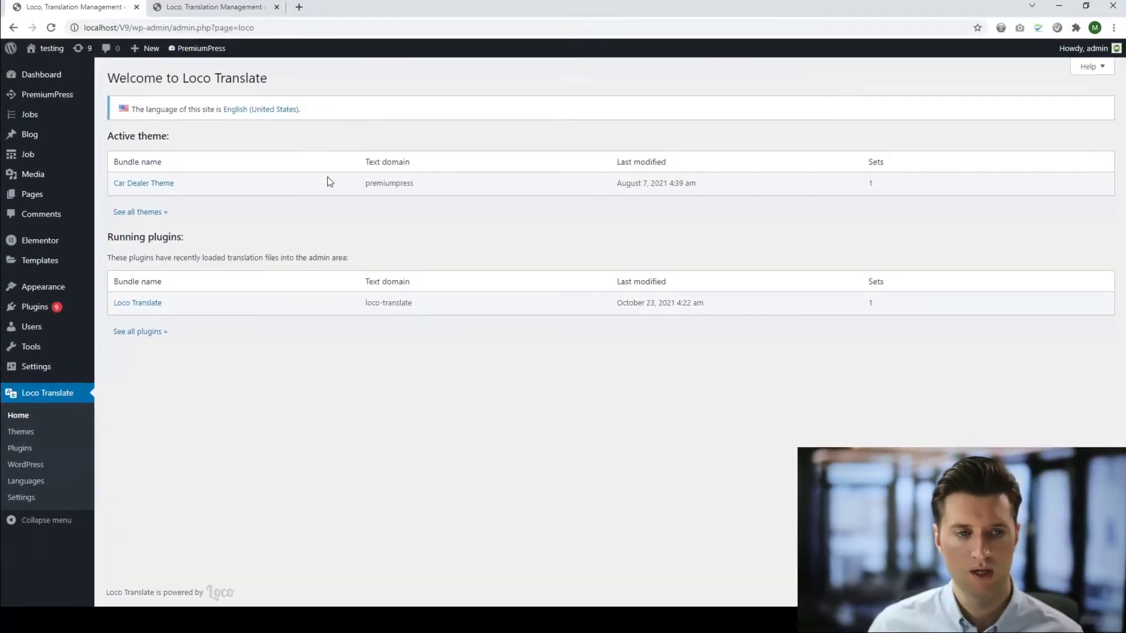
{"action": "mouse_move", "coordinate": [298, 151]}
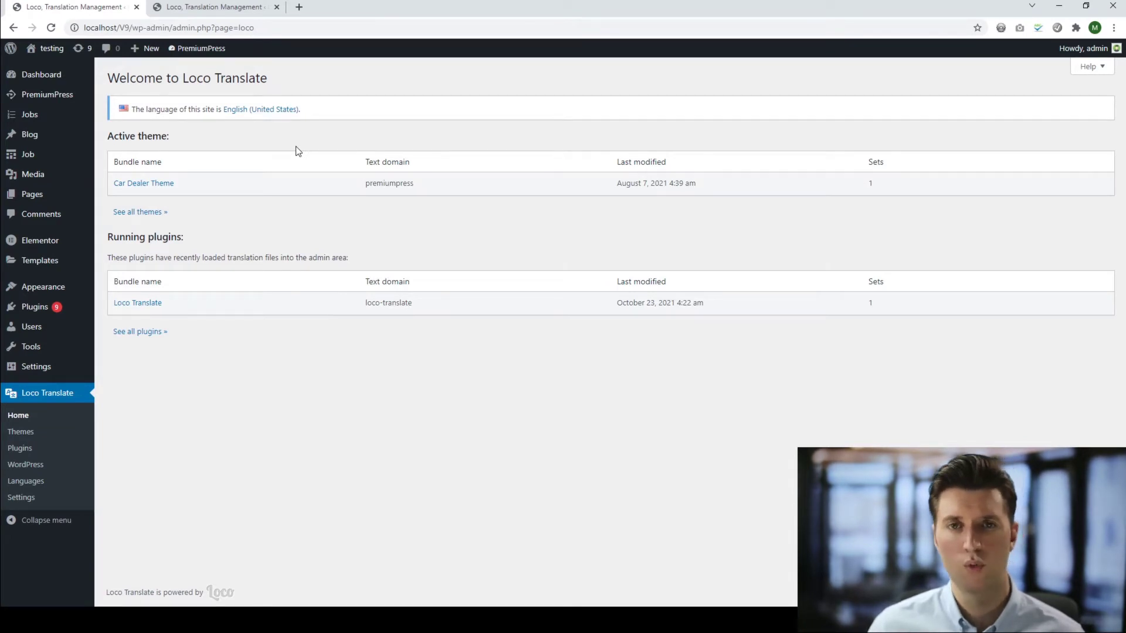
{"action": "mouse_move", "coordinate": [199, 408]}
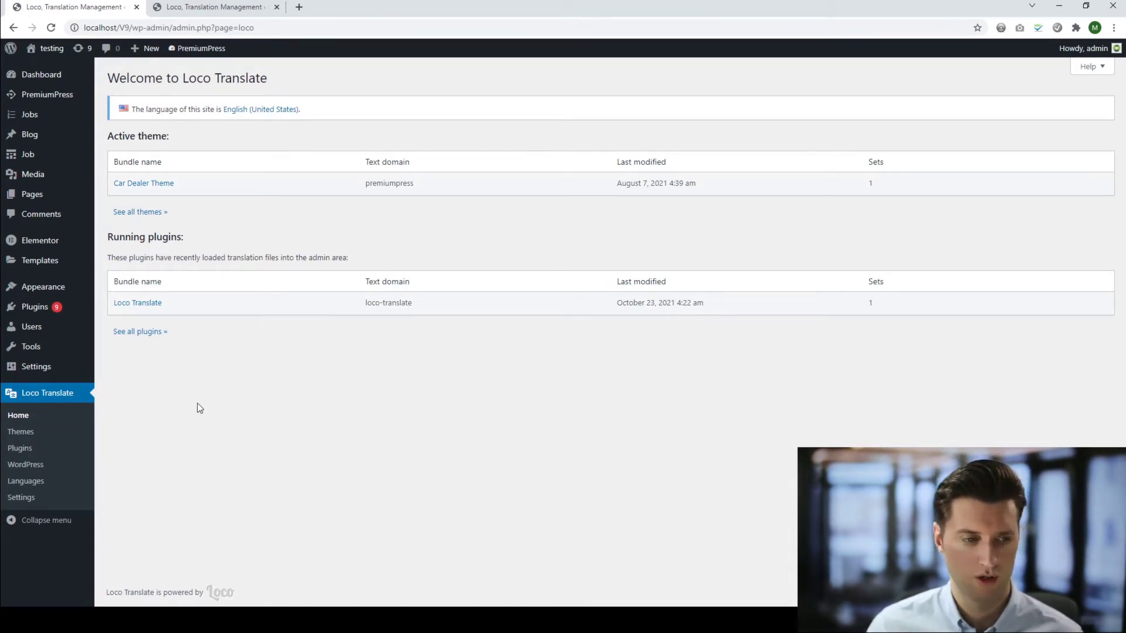
{"action": "left_click", "coordinate": [21, 497]}
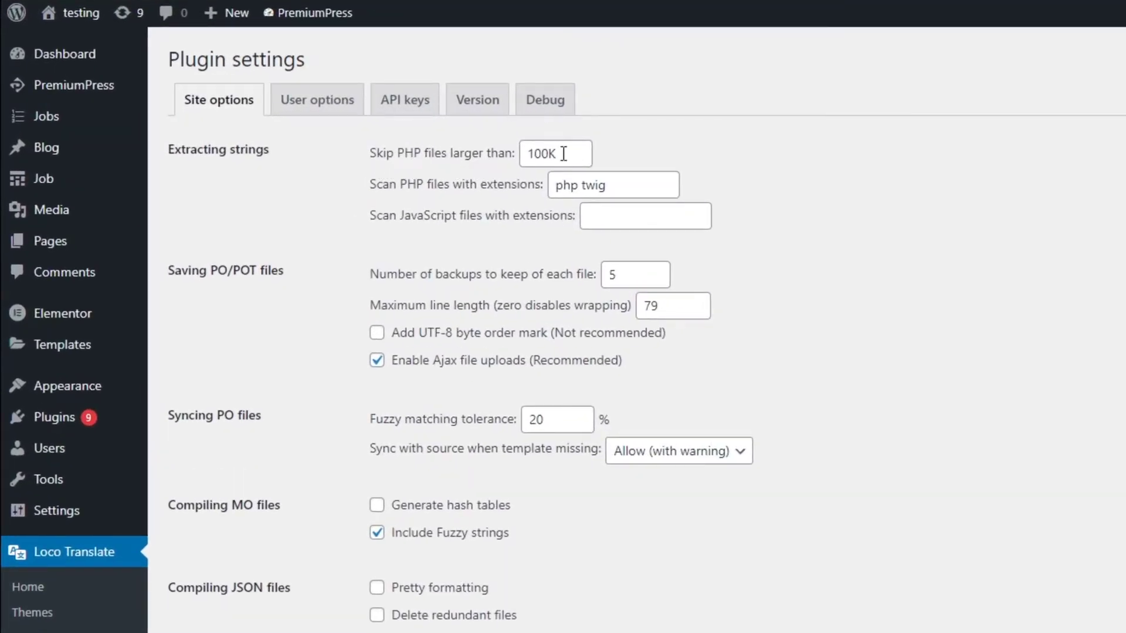
{"action": "type", "text": "9999K"}
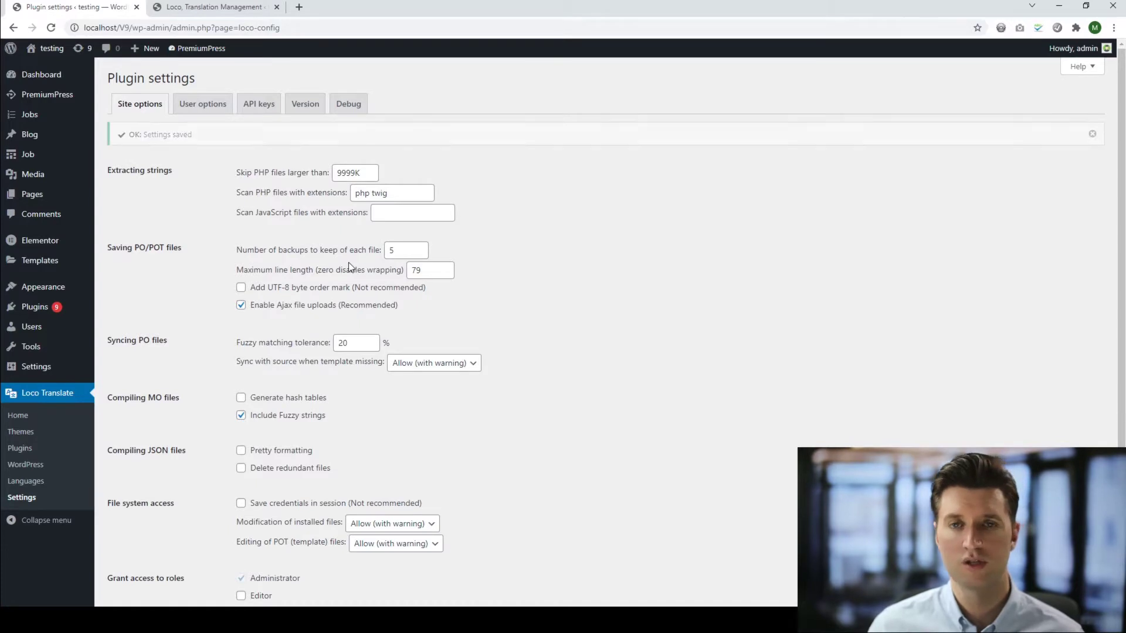
{"action": "left_click", "coordinate": [20, 432]}
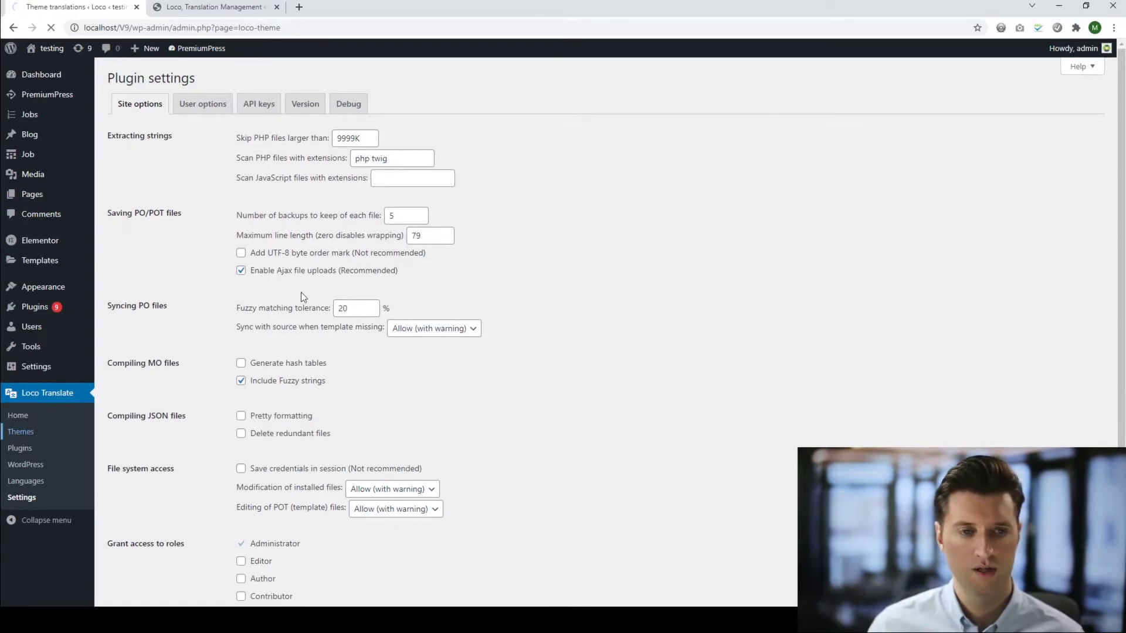
- Inspect the Car Dealer Theme's Advanced settings, return to Overview, and open a new tab
{"action": "left_click", "coordinate": [20, 431]}
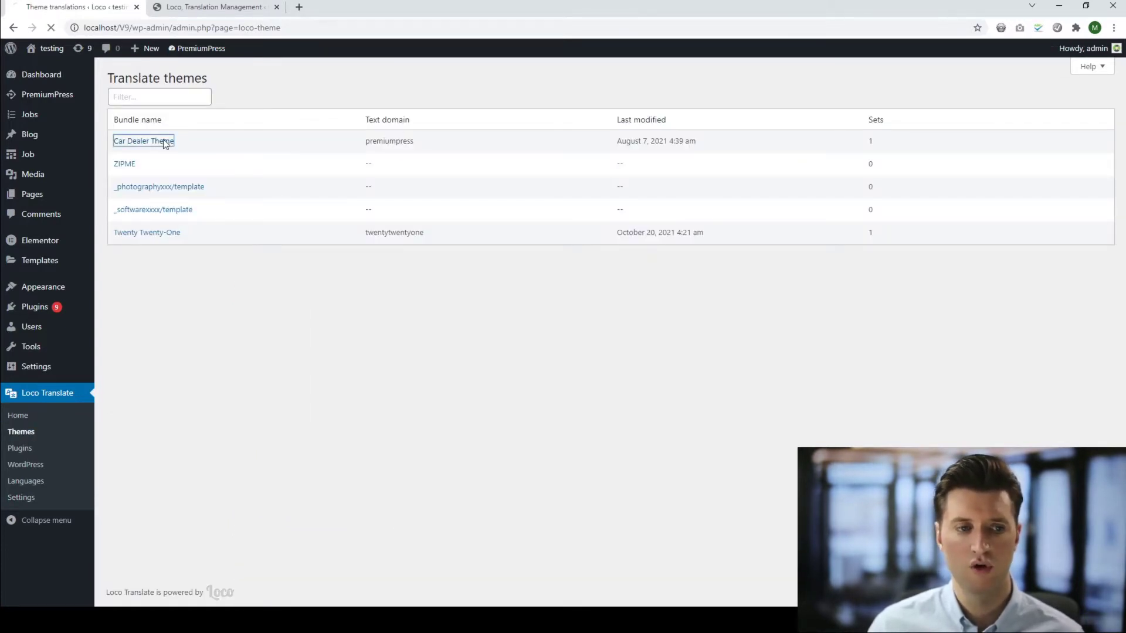
{"action": "left_click", "coordinate": [143, 141]}
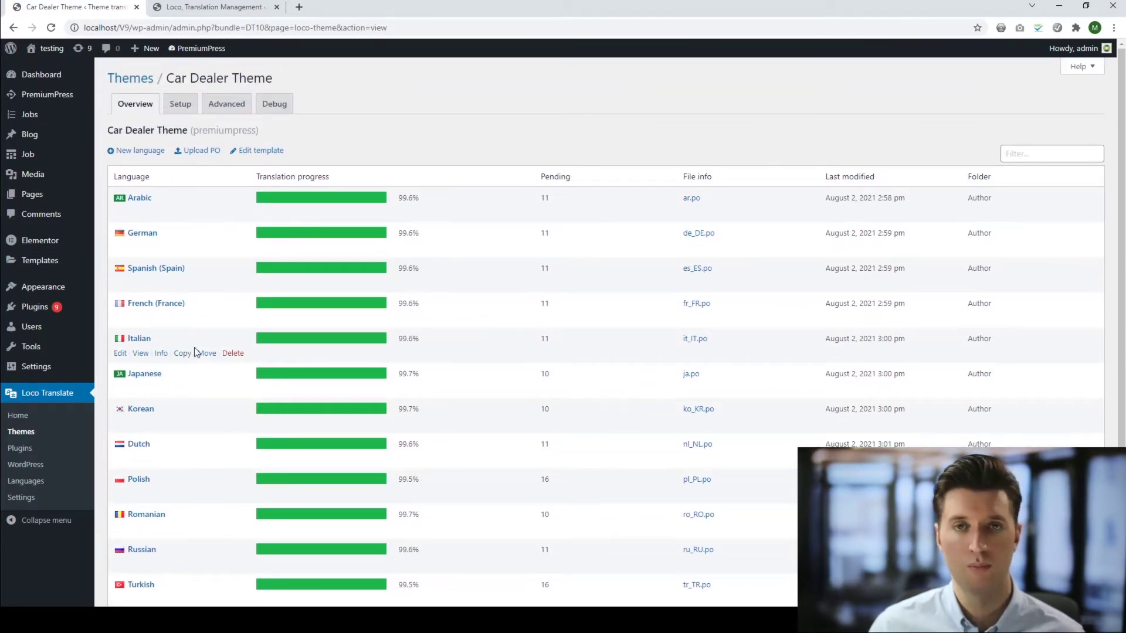
{"action": "scroll", "scroll_direction": "down", "scroll_amount": 3}
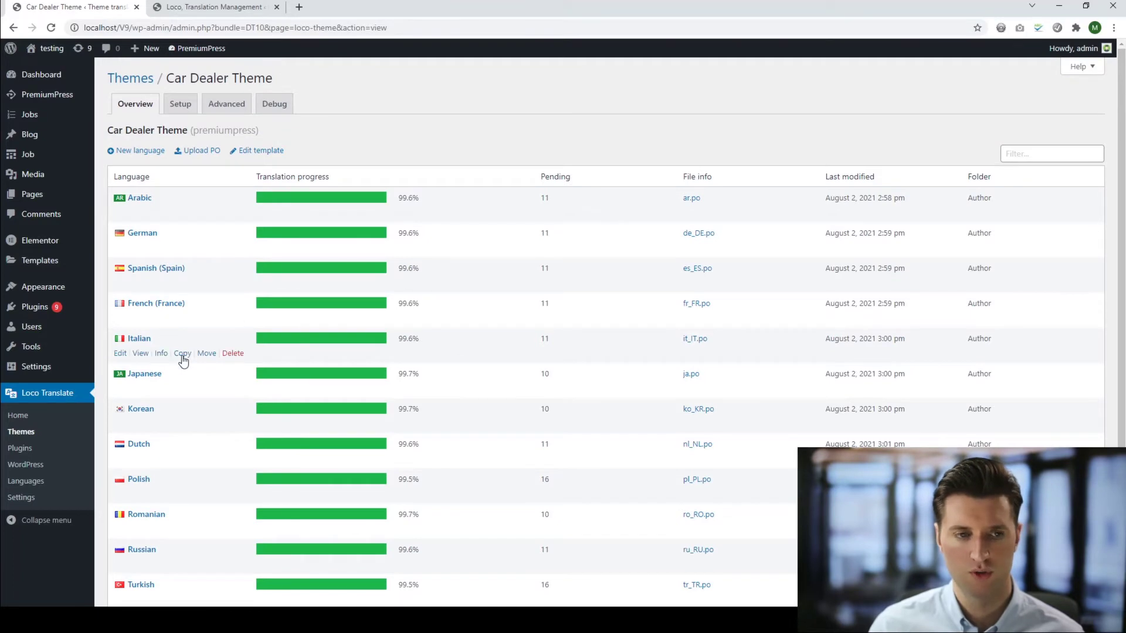
{"action": "mouse_move", "coordinate": [191, 248]}
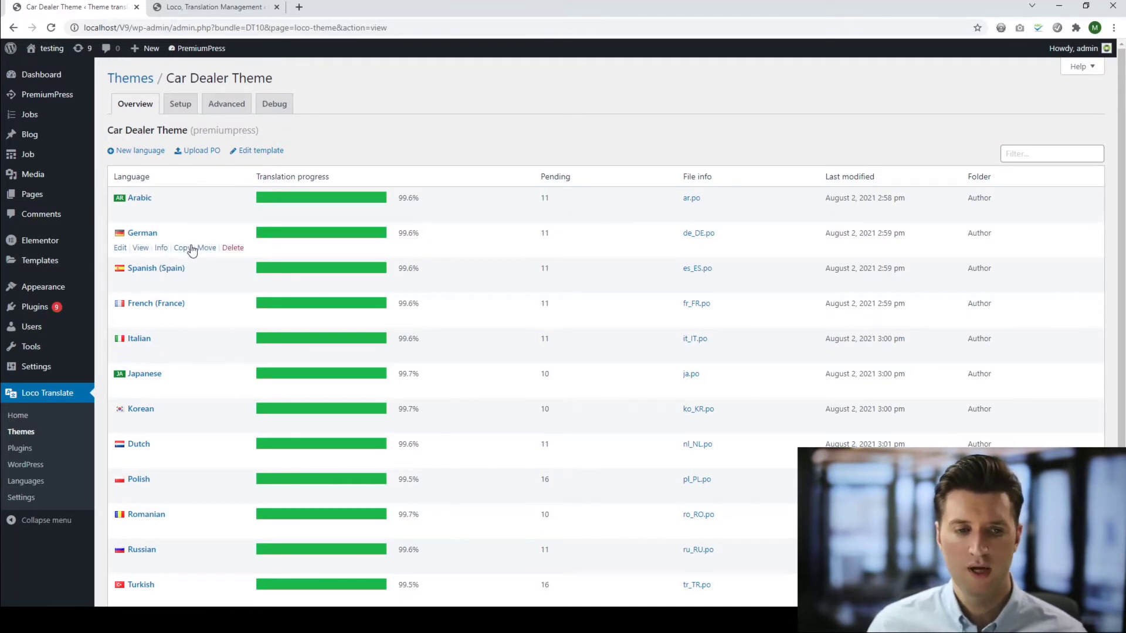
{"action": "mouse_move", "coordinate": [609, 118]}
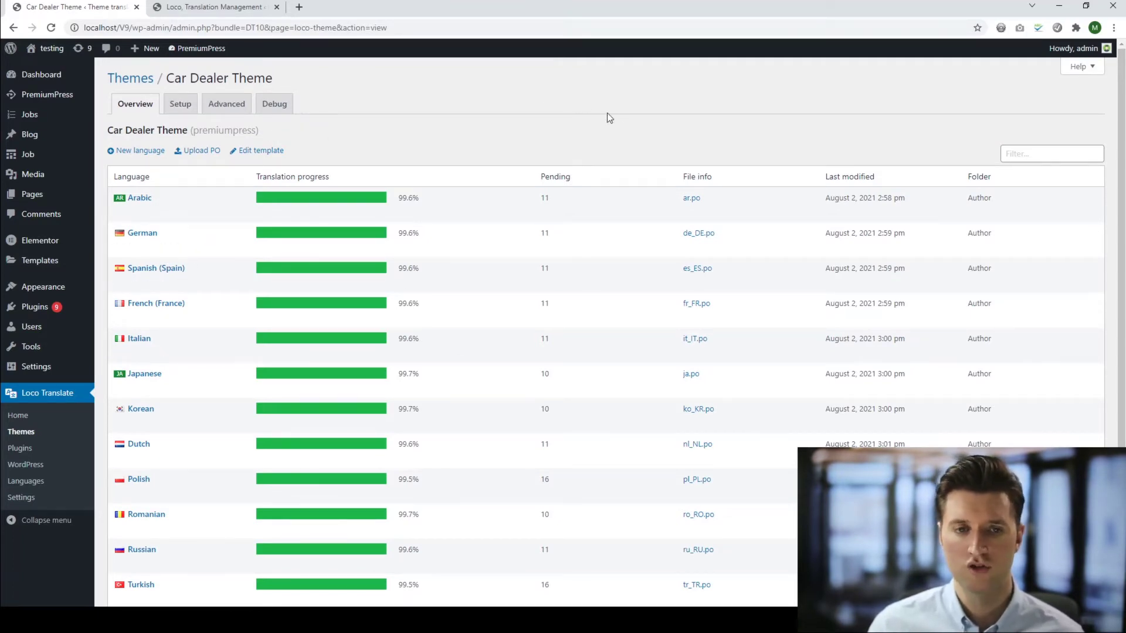
{"action": "mouse_move", "coordinate": [307, 141]}
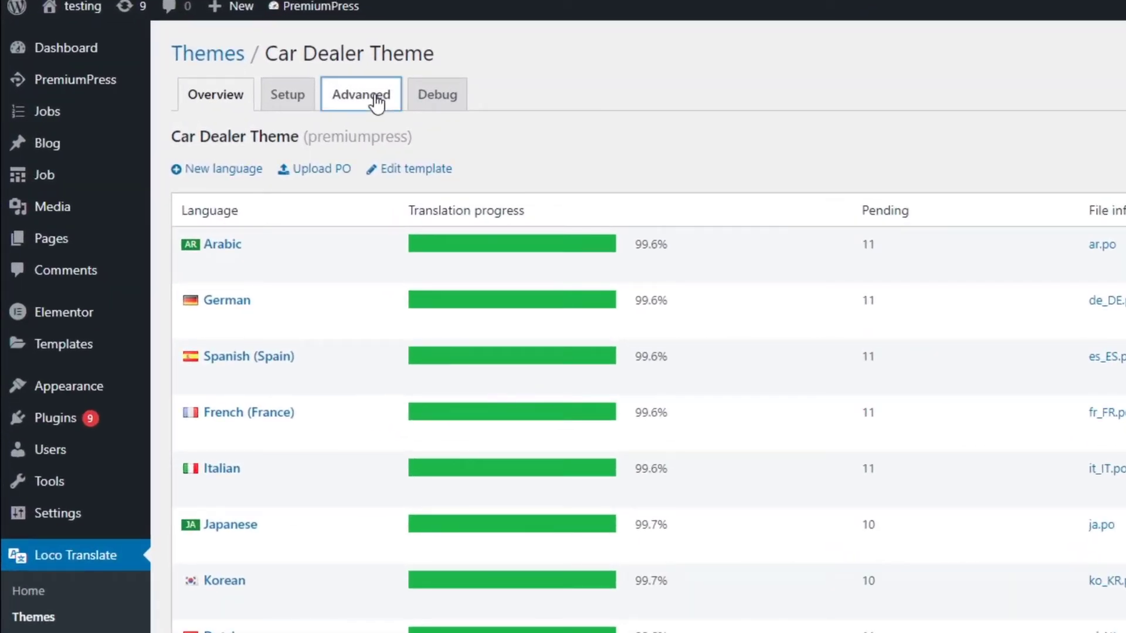
{"action": "left_click", "coordinate": [361, 94]}
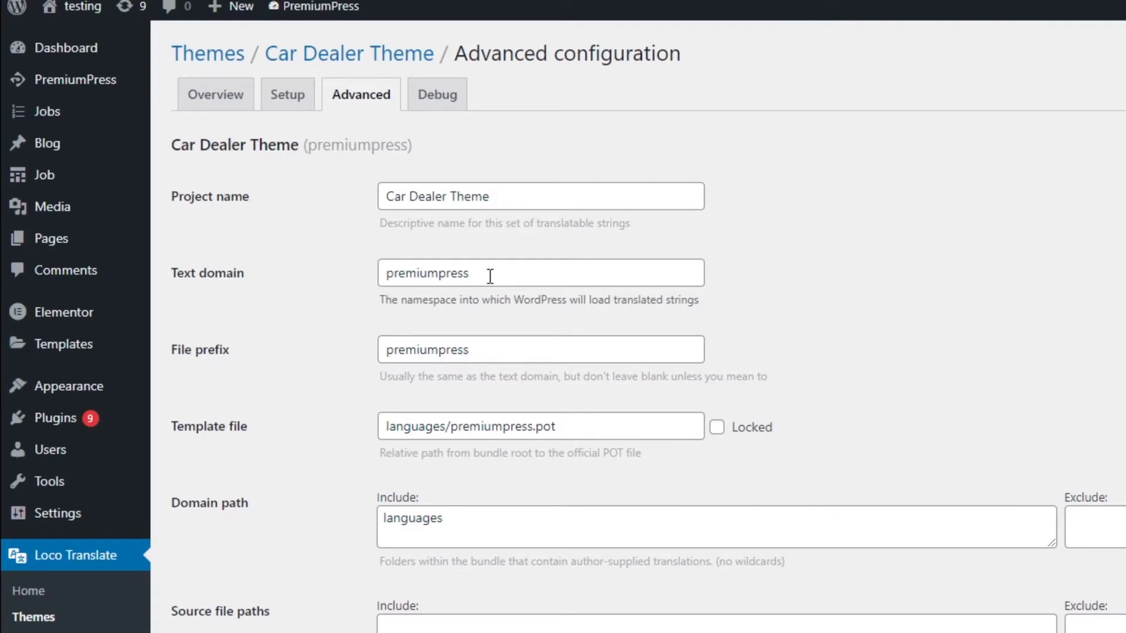
{"action": "left_click", "coordinate": [189, 97]}
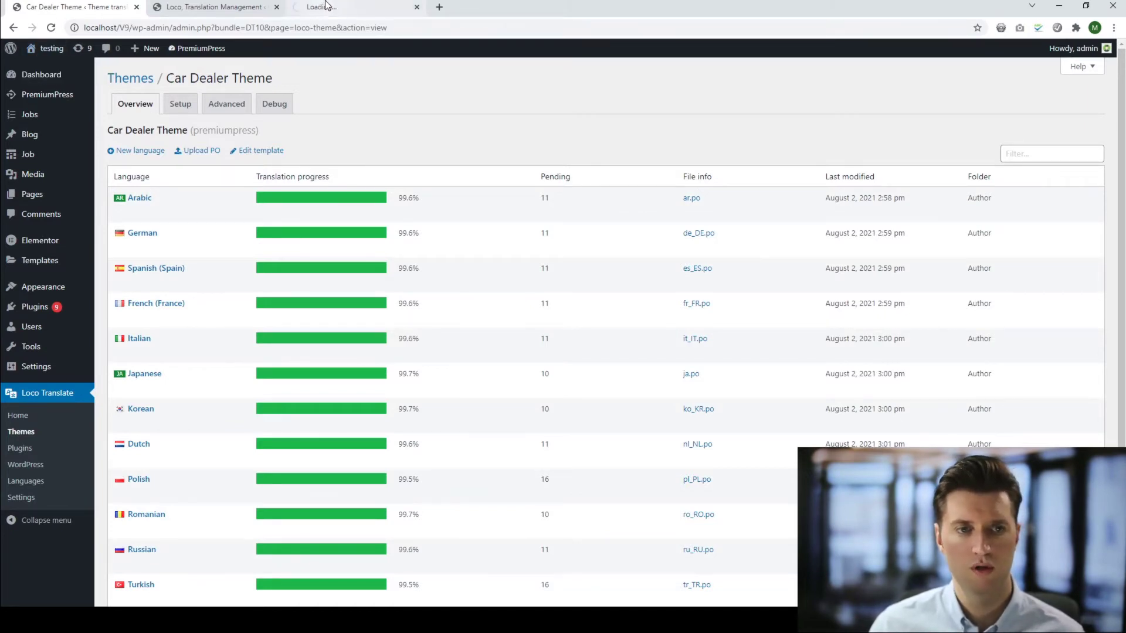
{"action": "left_click", "coordinate": [352, 7]}
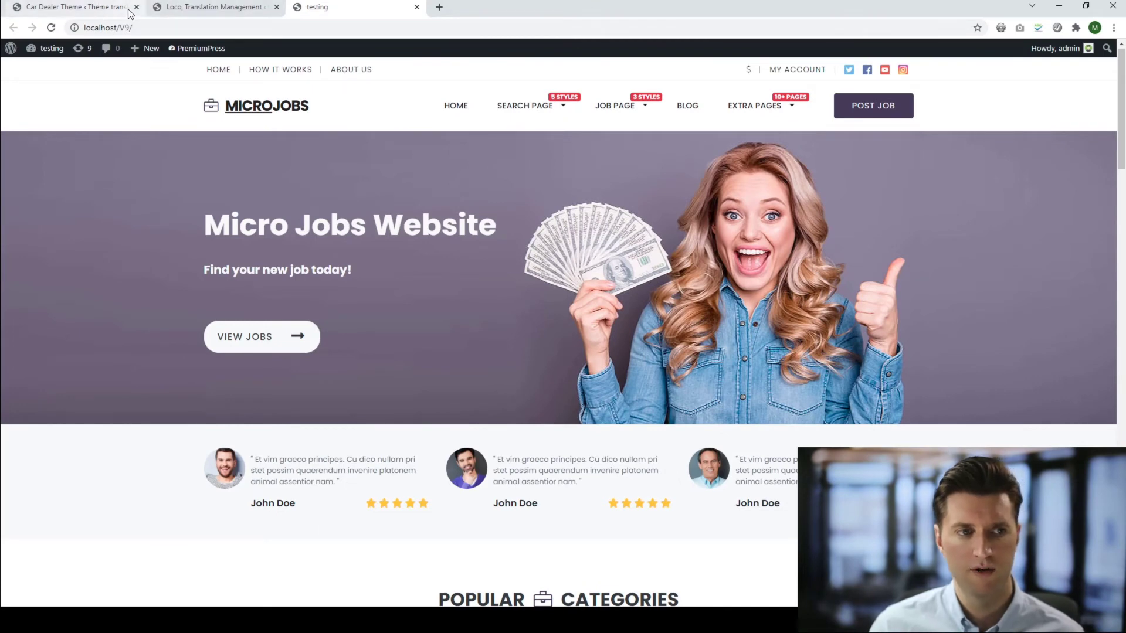
- Switch back to the Loco Translate tab and reopen the Car Dealer Theme's languages
{"action": "left_click", "coordinate": [215, 7]}
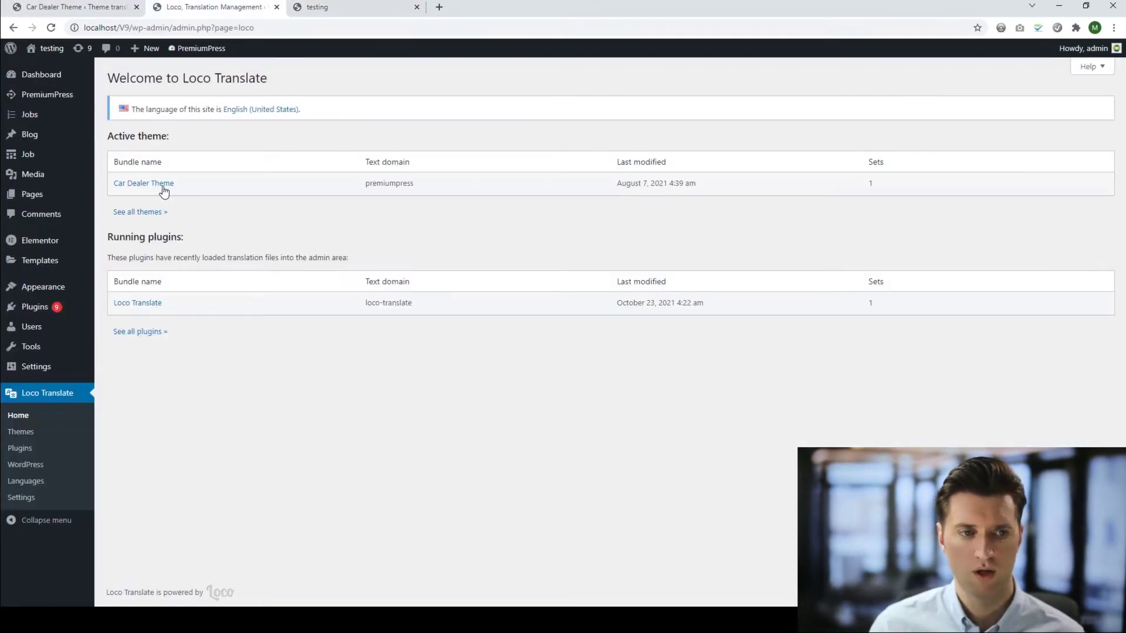
{"action": "left_click", "coordinate": [143, 183]}
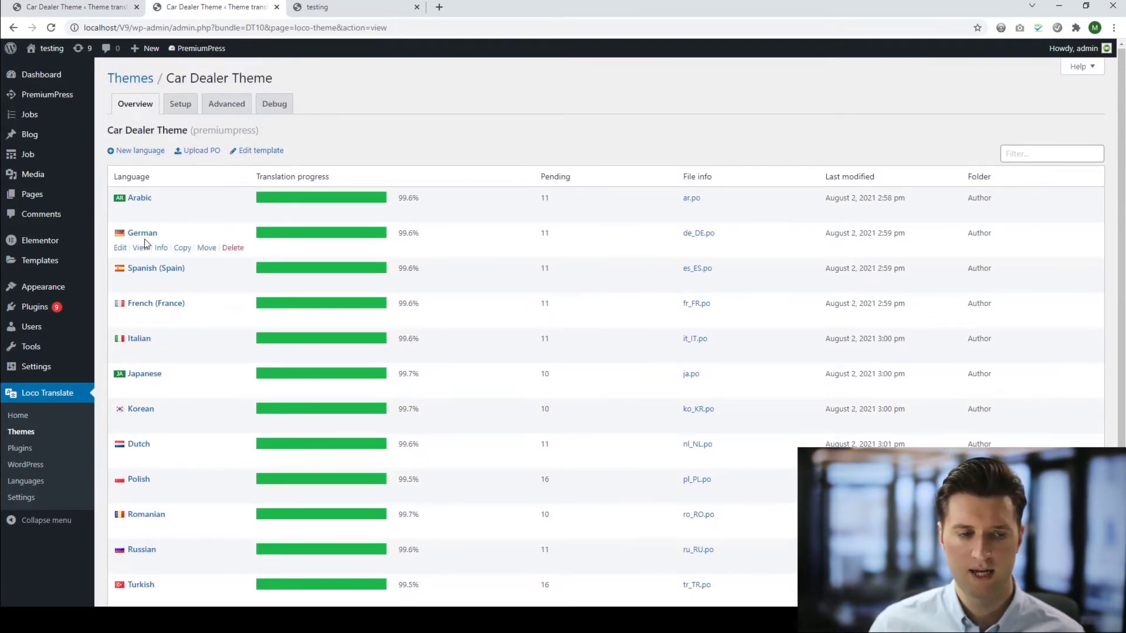
{"action": "mouse_move", "coordinate": [157, 224]}
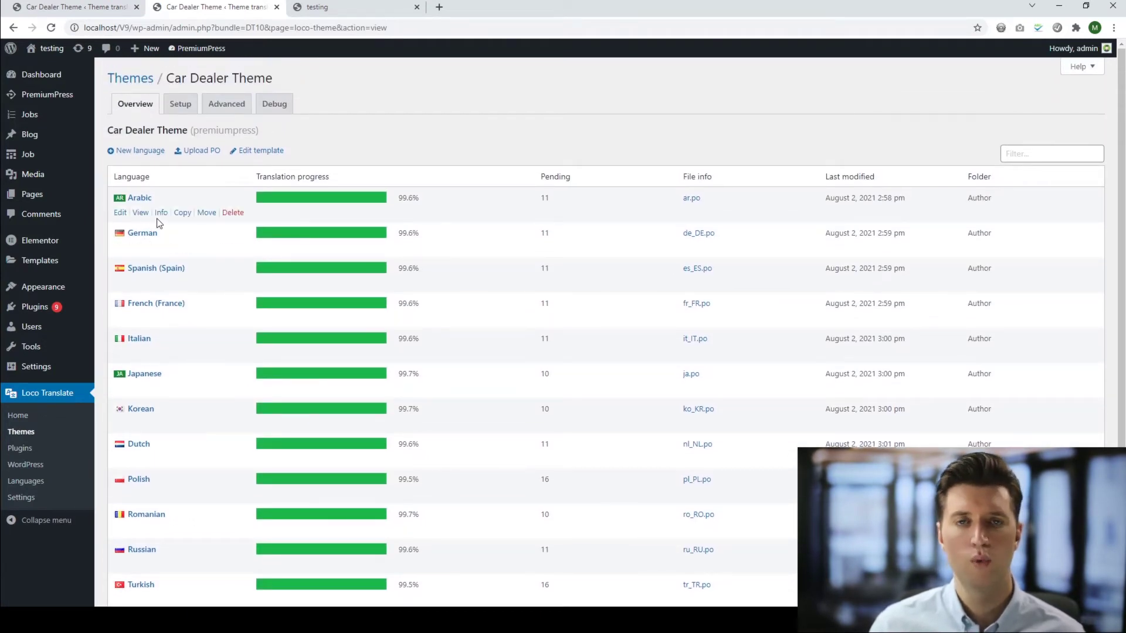
{"action": "mouse_move", "coordinate": [352, 169]}
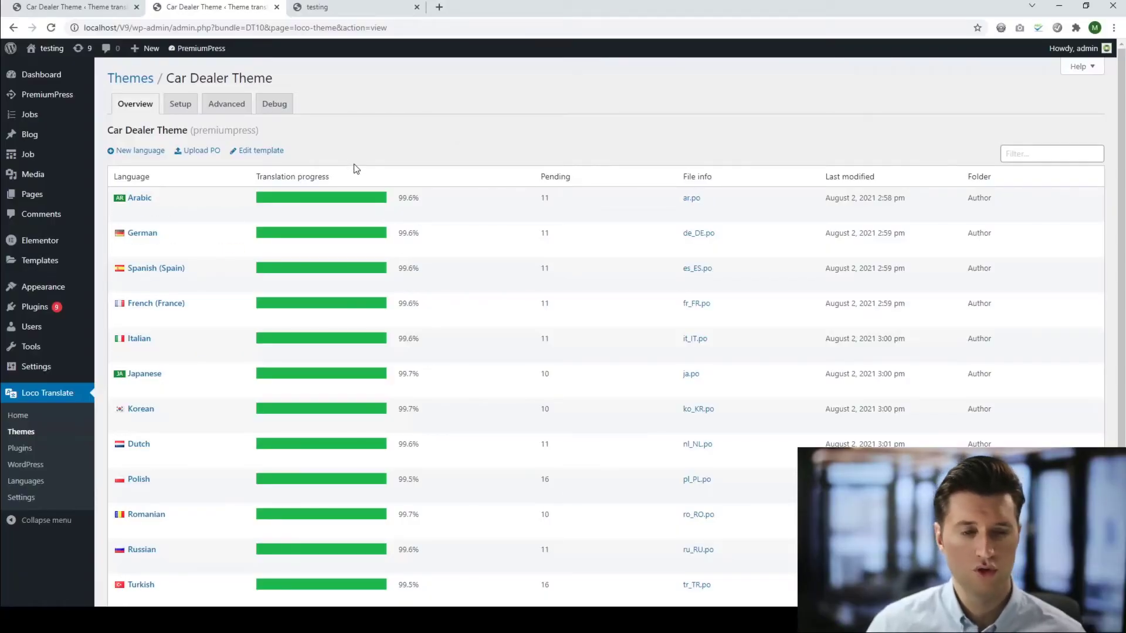
{"action": "mouse_move", "coordinate": [140, 197]}
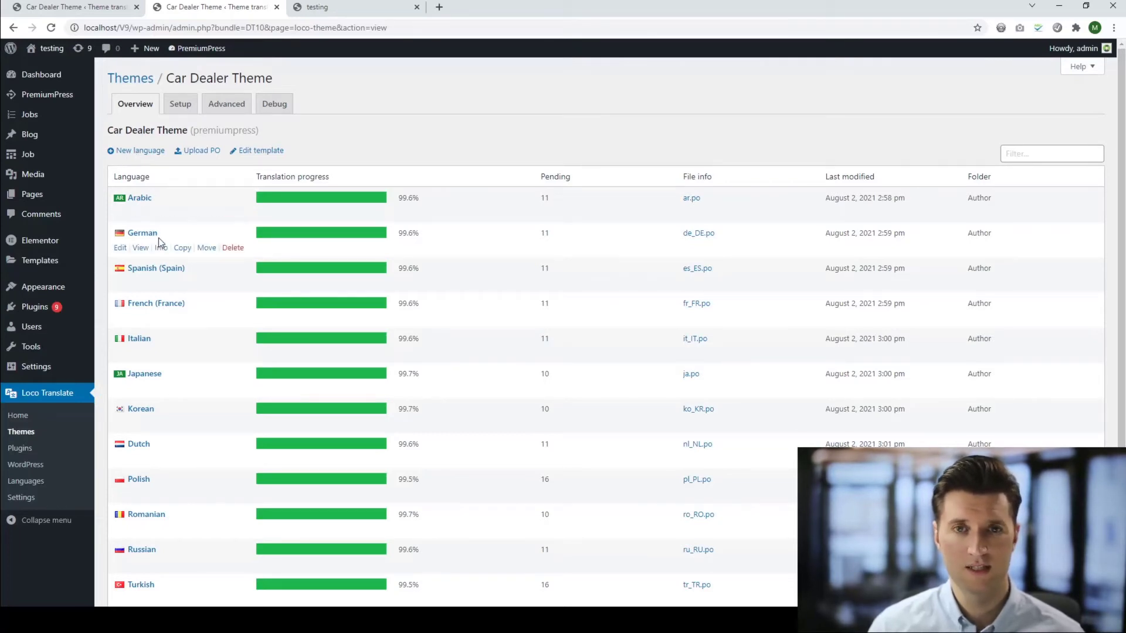
{"action": "mouse_move", "coordinate": [181, 257]}
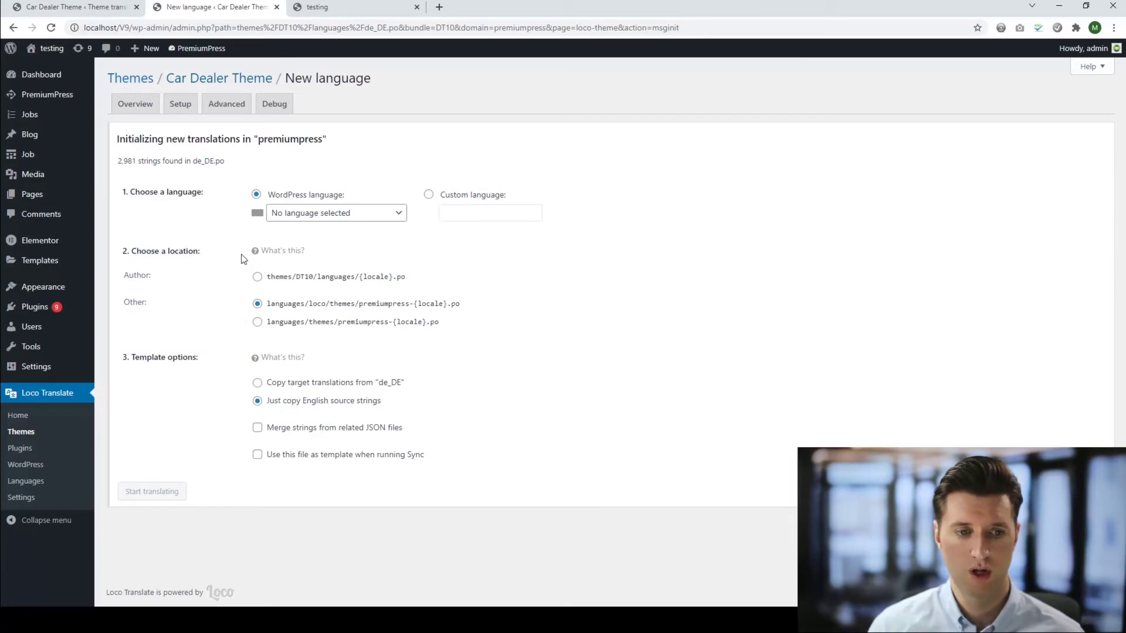
- Add an English (United States) file for Car Dealer Theme in languages/loco and start translating
{"action": "left_click", "coordinate": [219, 78]}
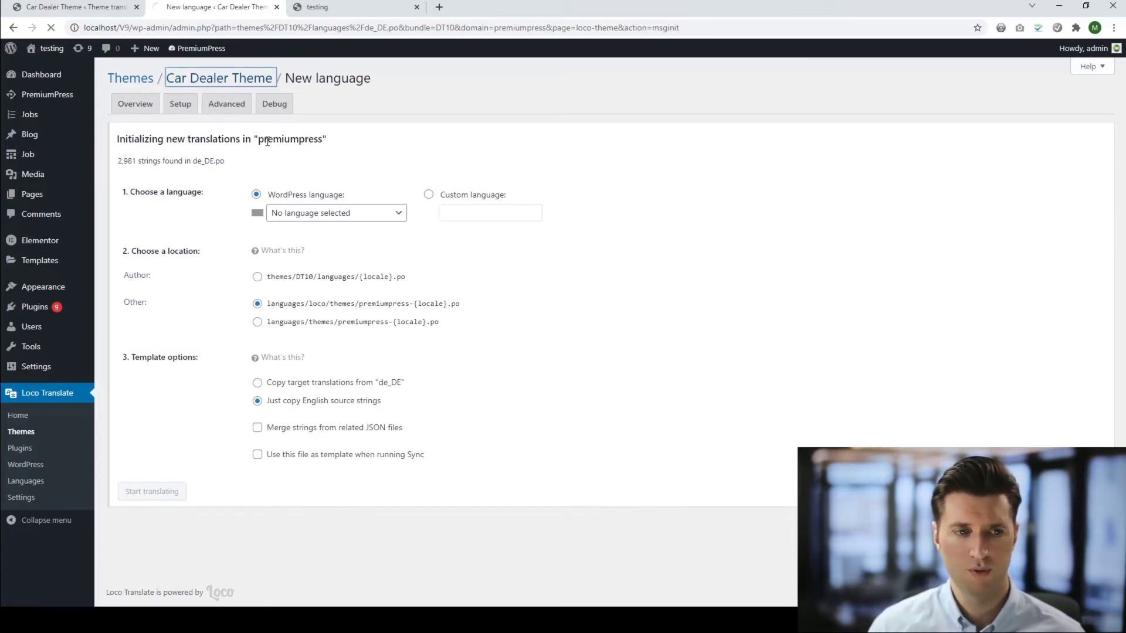
{"action": "left_click", "coordinate": [352, 7]}
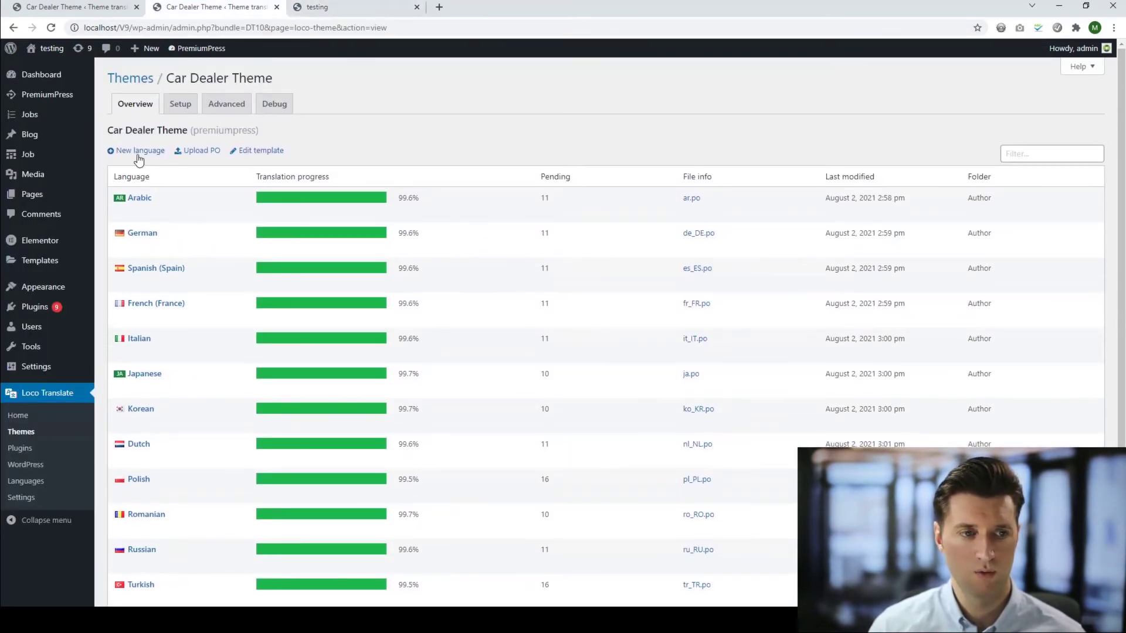
{"action": "left_click", "coordinate": [140, 150]}
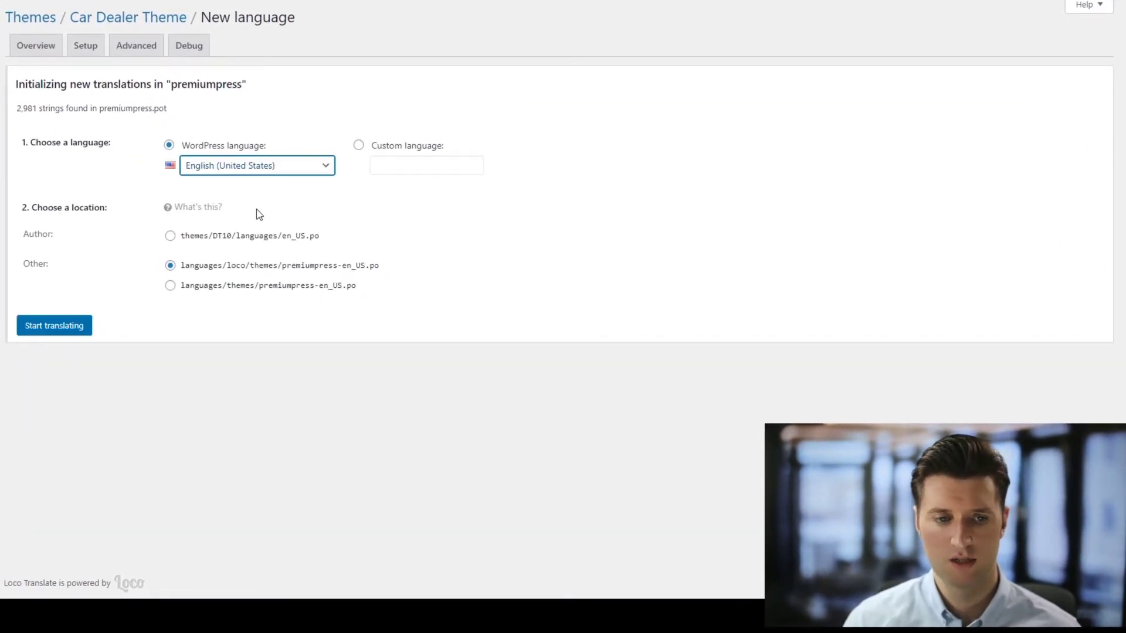
{"action": "mouse_move", "coordinate": [175, 221]}
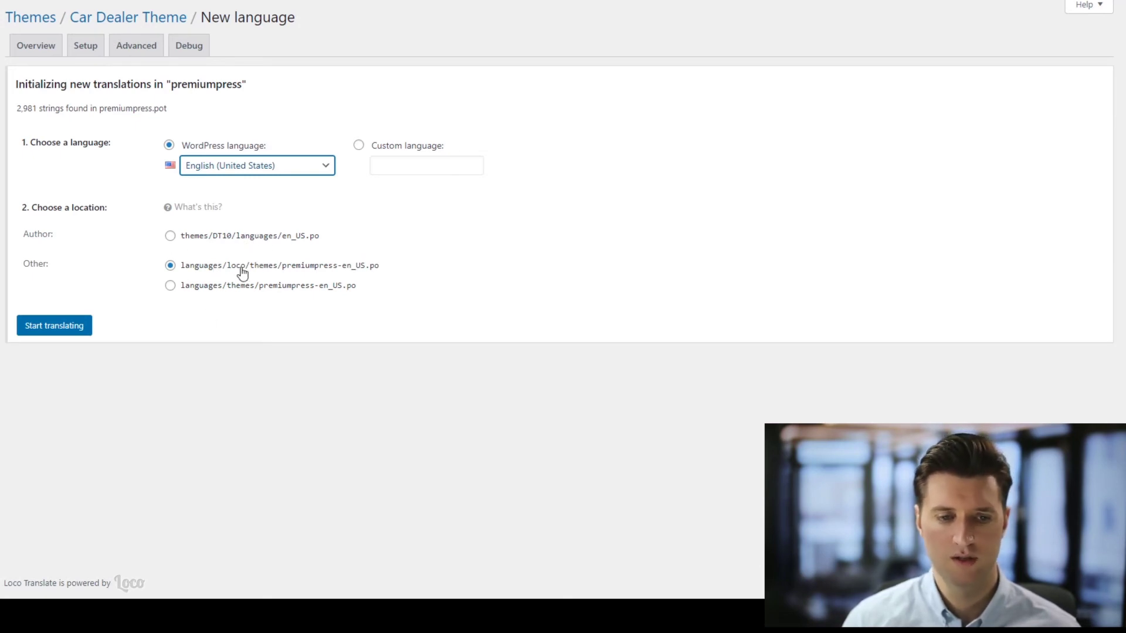
{"action": "left_click", "coordinate": [54, 325]}
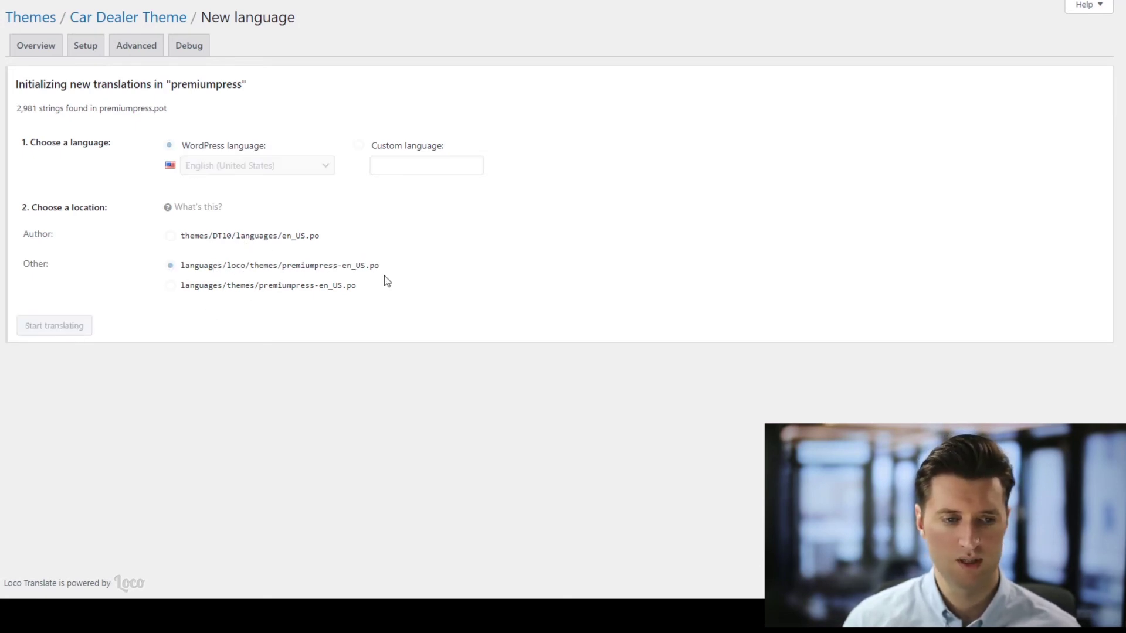
{"action": "left_click", "coordinate": [54, 326]}
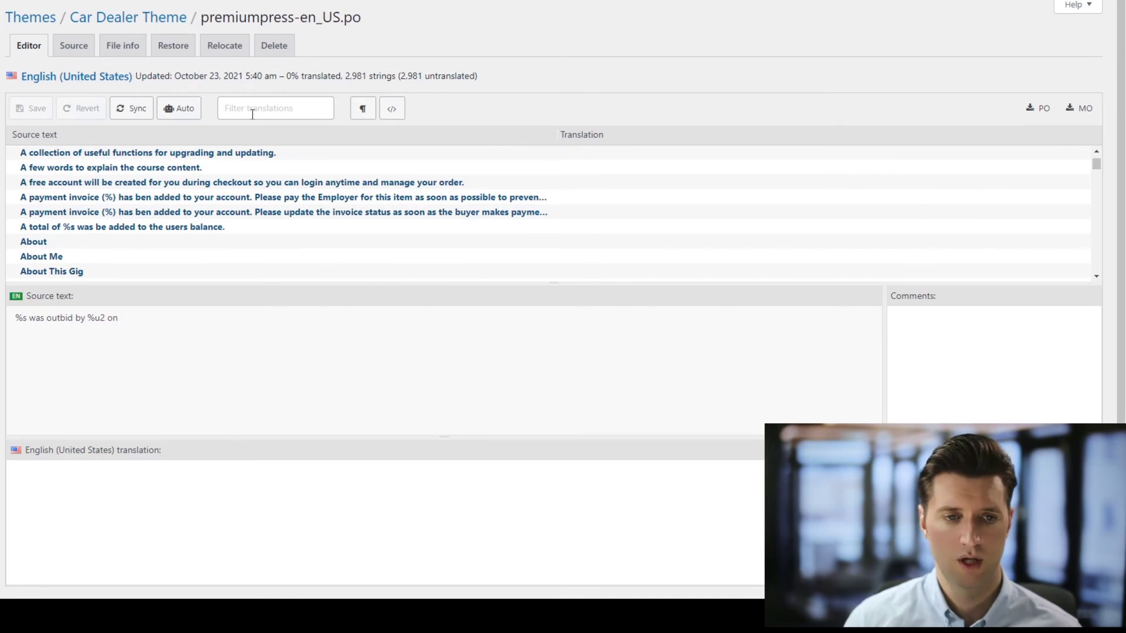
- Filter strings for 'home', translate Home as 'Home 123', and save the file
{"action": "left_click", "coordinate": [275, 108]}
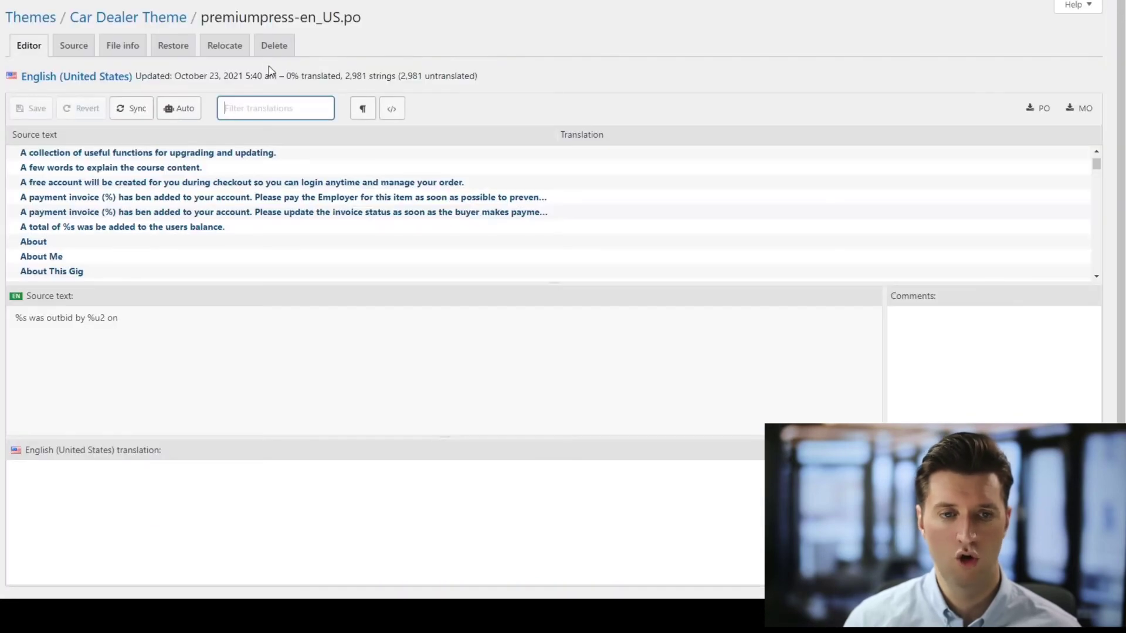
{"action": "type", "text": "home"}
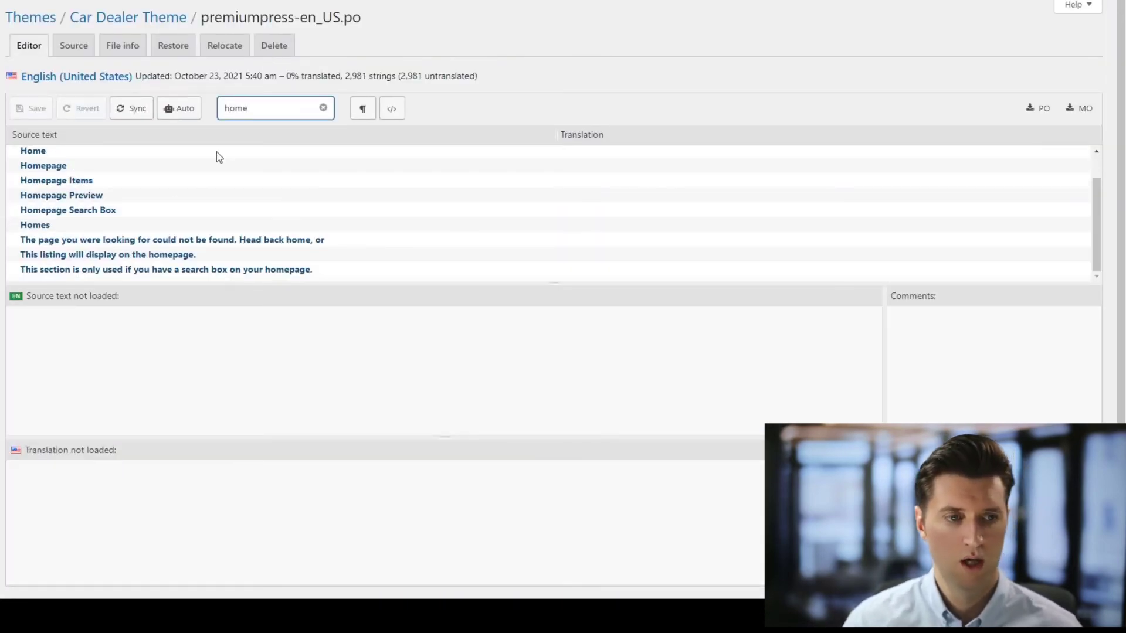
{"action": "left_click", "coordinate": [33, 182]}
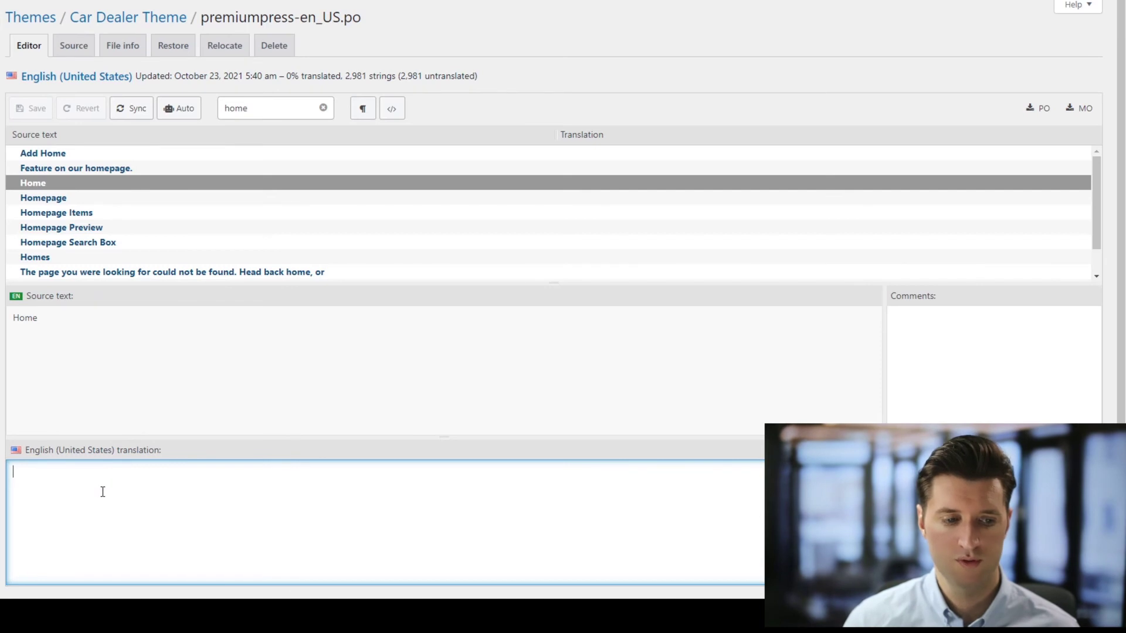
{"action": "type", "text": "Home 123"}
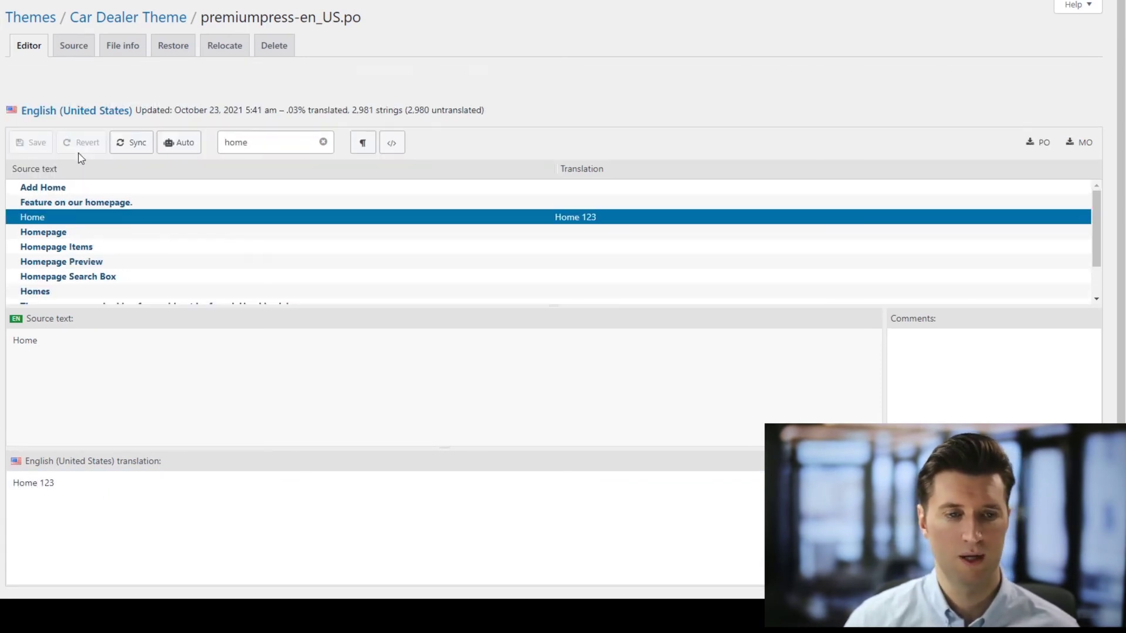
{"action": "left_click", "coordinate": [352, 4]}
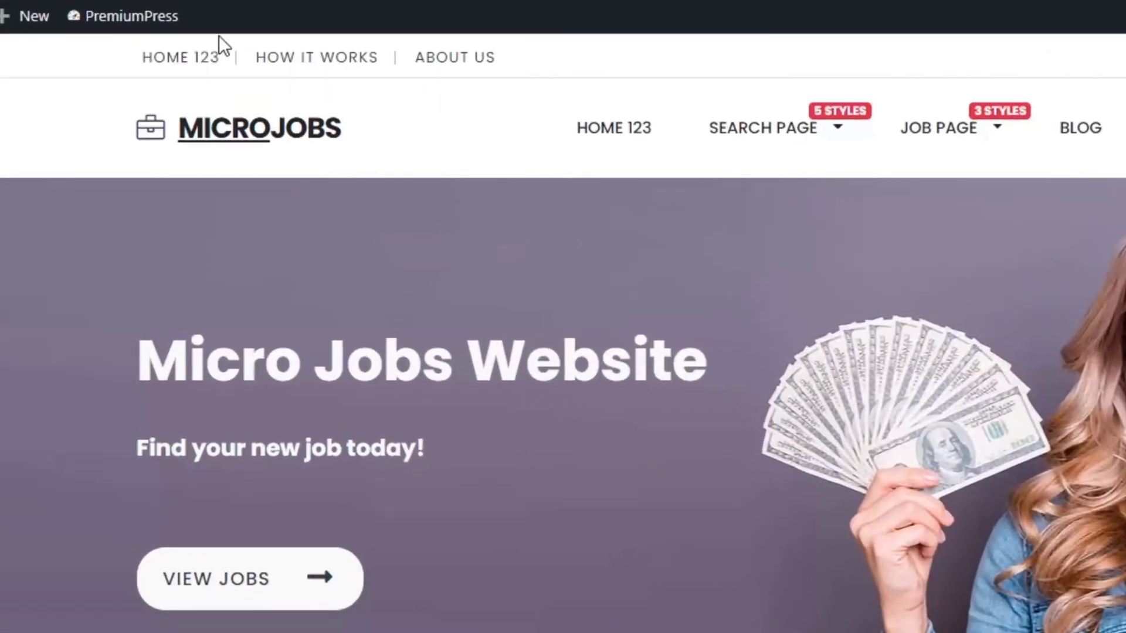
{"action": "mouse_move", "coordinate": [180, 57]}
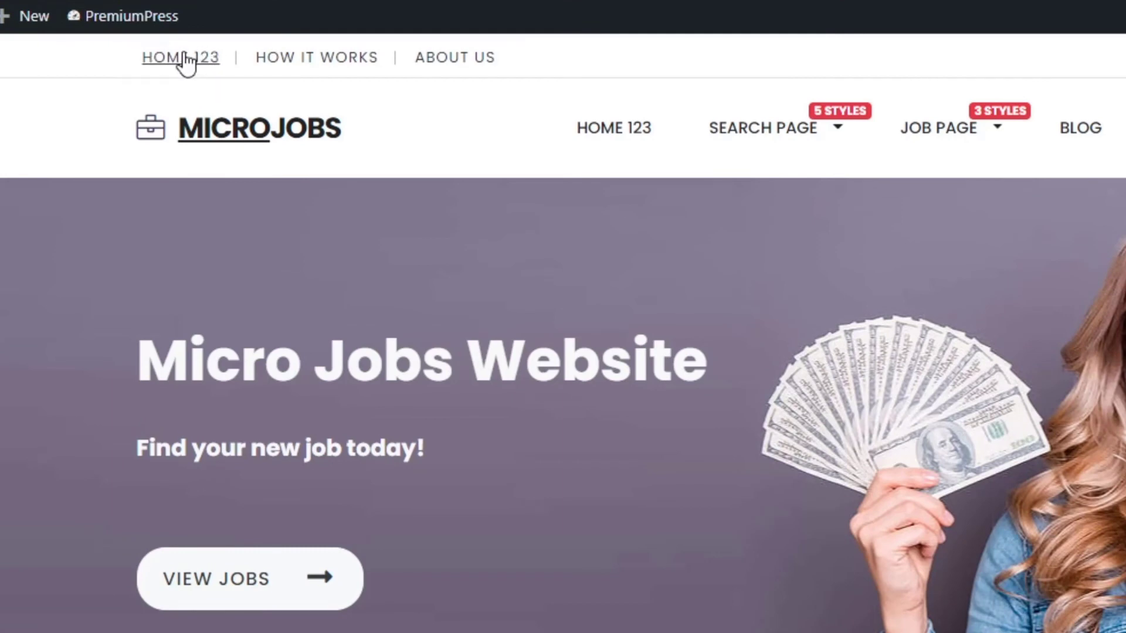